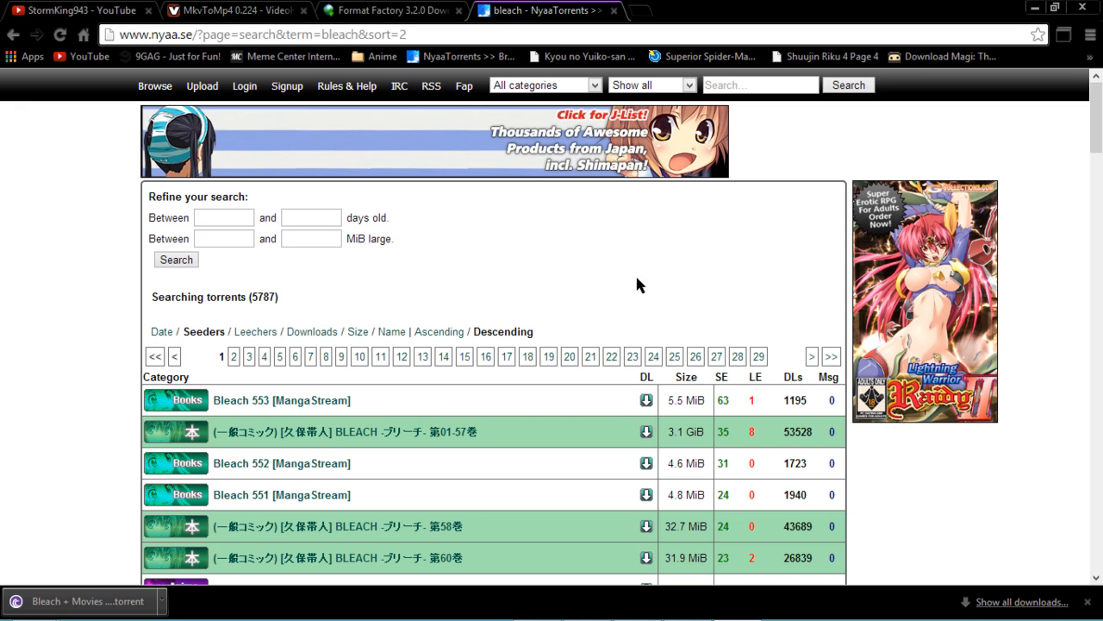
{"action": "mouse_move", "coordinate": [690, 323]}
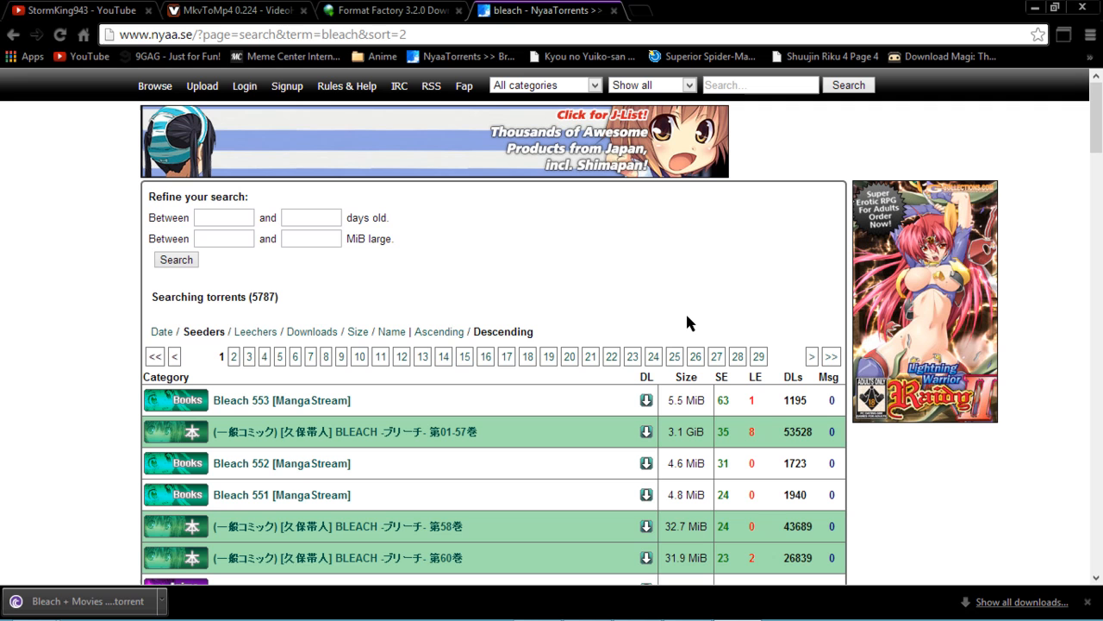
{"action": "mouse_move", "coordinate": [676, 284]}
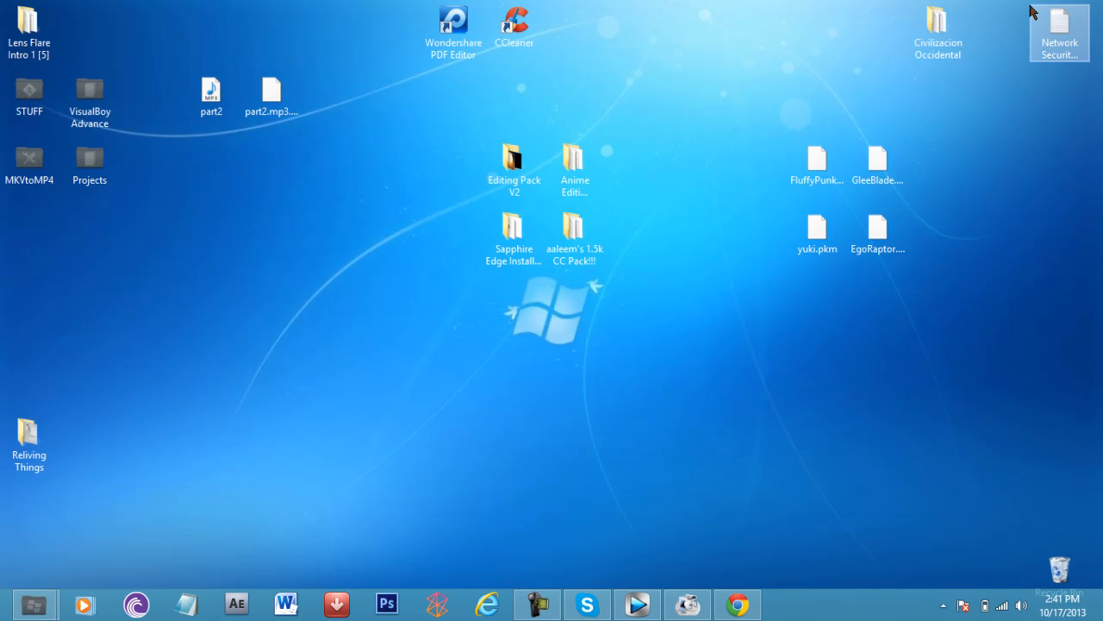
- Open the MKVtoMP4 folder on the desktop to reach the MkvToMp4 application
{"action": "left_click", "coordinate": [28, 158]}
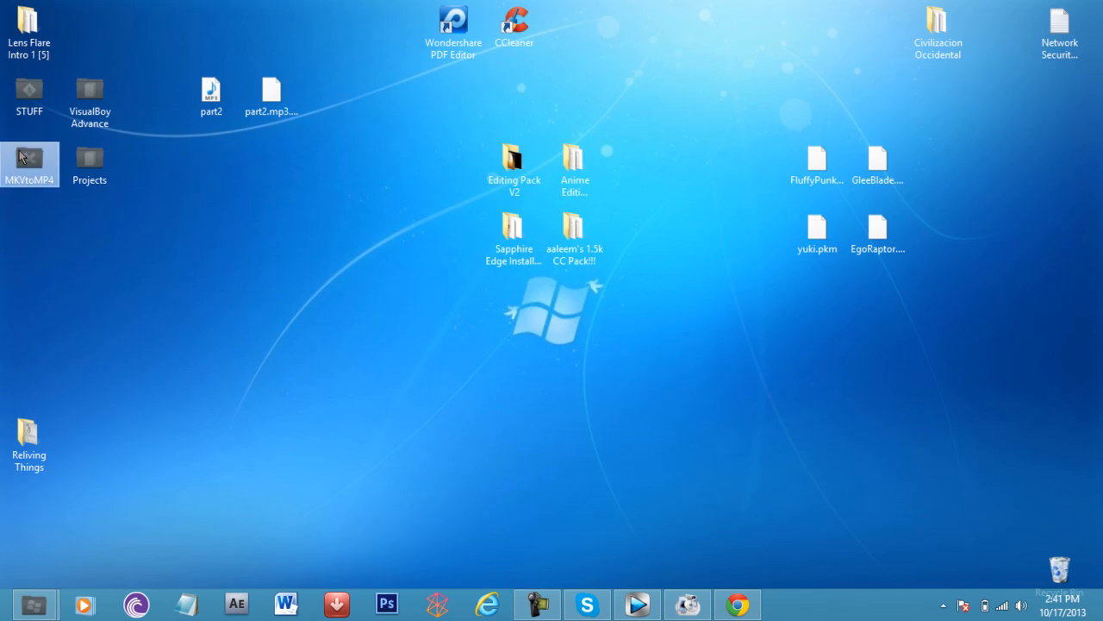
{"action": "double_click", "coordinate": [29, 159]}
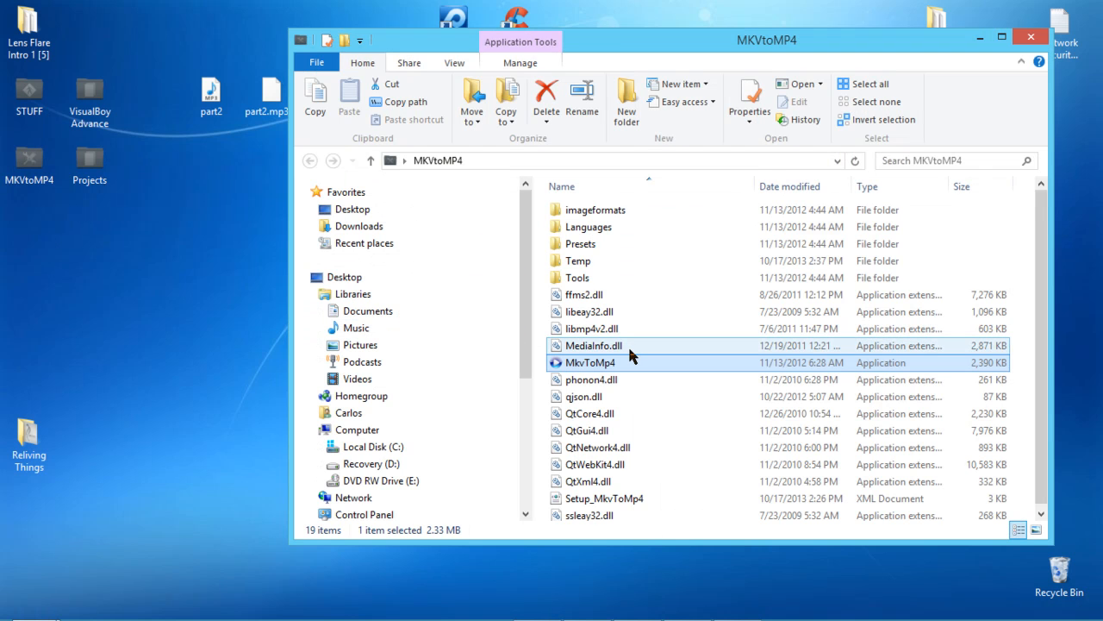
{"action": "mouse_move", "coordinate": [634, 366]}
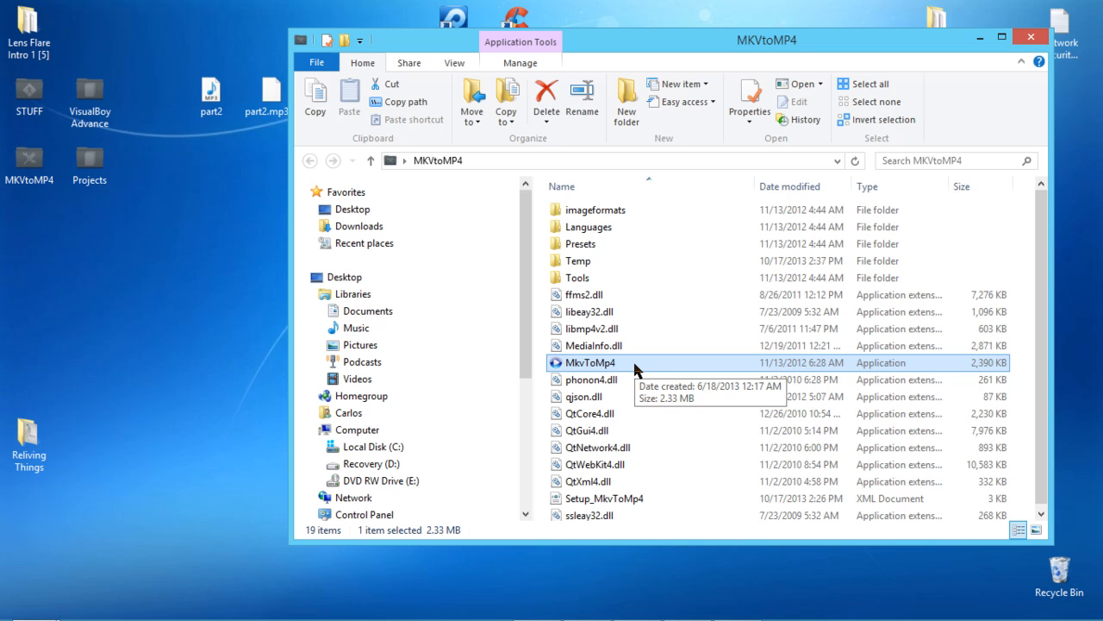
{"action": "mouse_move", "coordinate": [645, 369]}
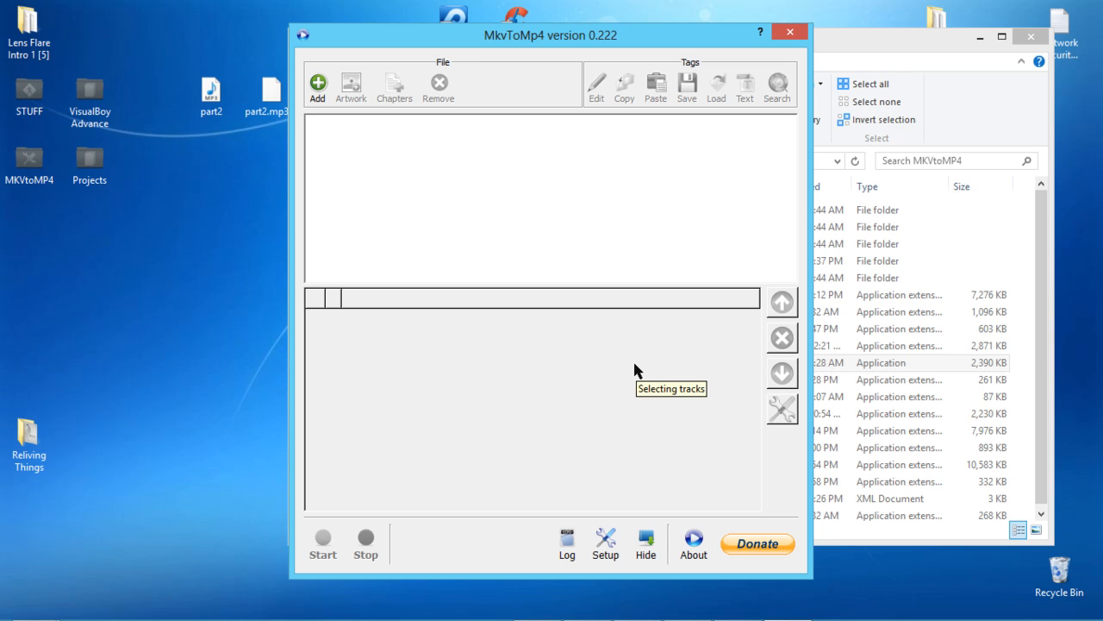
{"action": "mouse_move", "coordinate": [330, 112]}
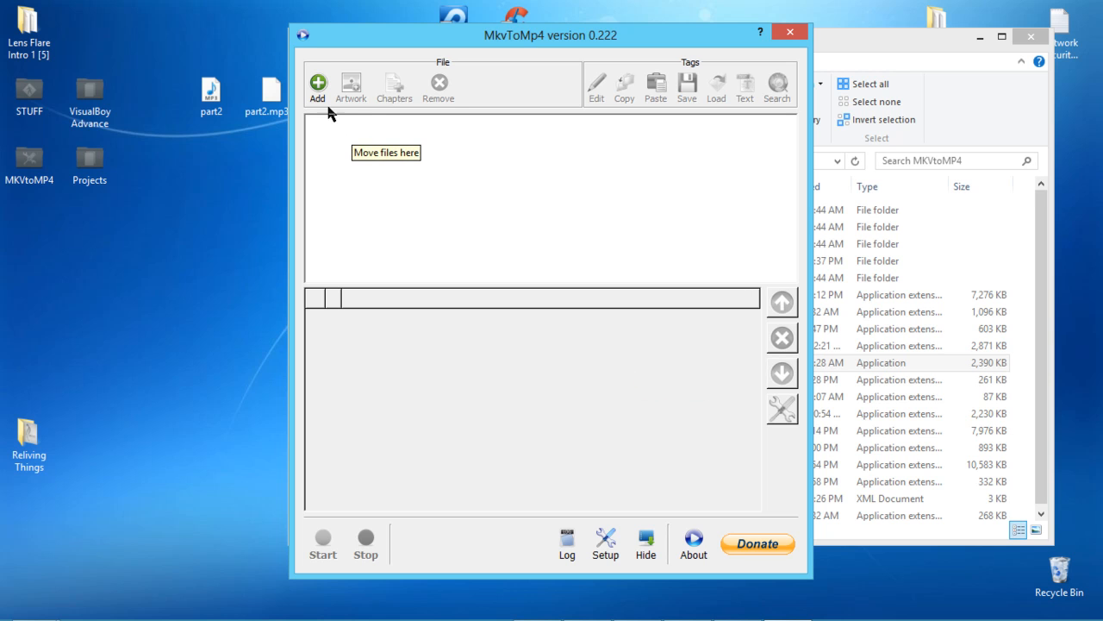
- Add Shingeki no Kyojin episode 23 from Documents > Anime > Anime Sub as the source file
{"action": "left_click", "coordinate": [318, 86]}
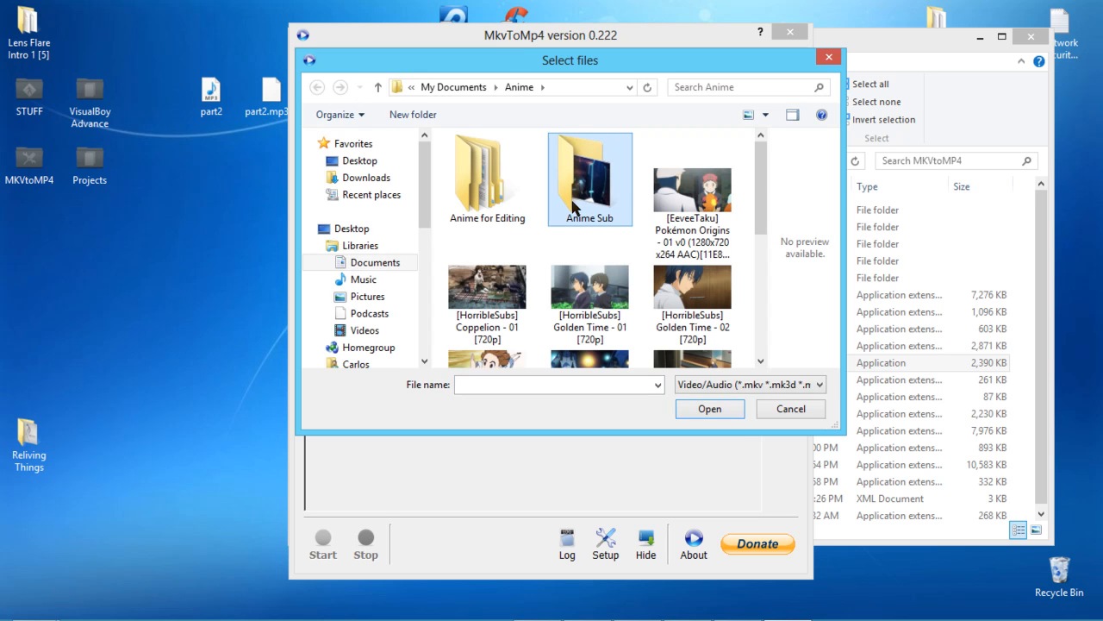
{"action": "double_click", "coordinate": [589, 172]}
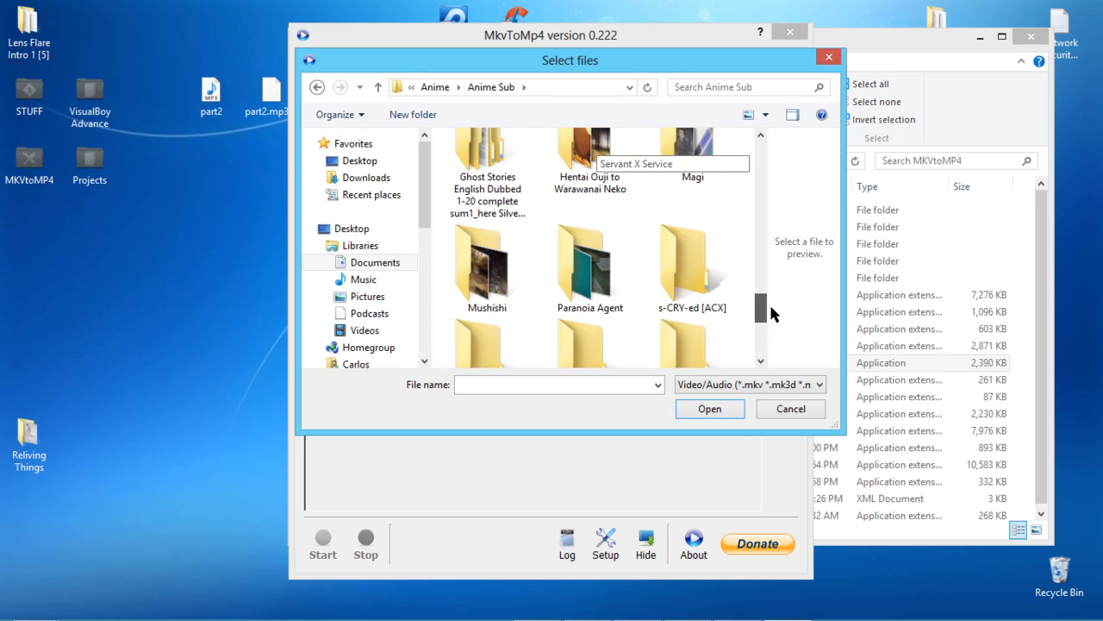
{"action": "scroll", "scroll_direction": "down", "scroll_amount": 3}
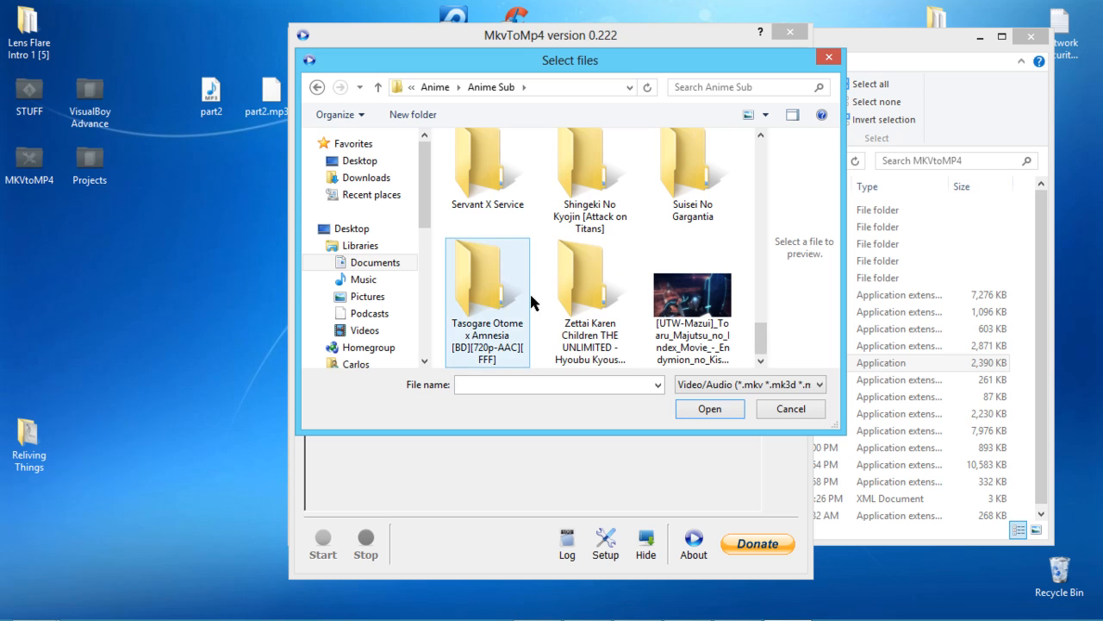
{"action": "double_click", "coordinate": [589, 289]}
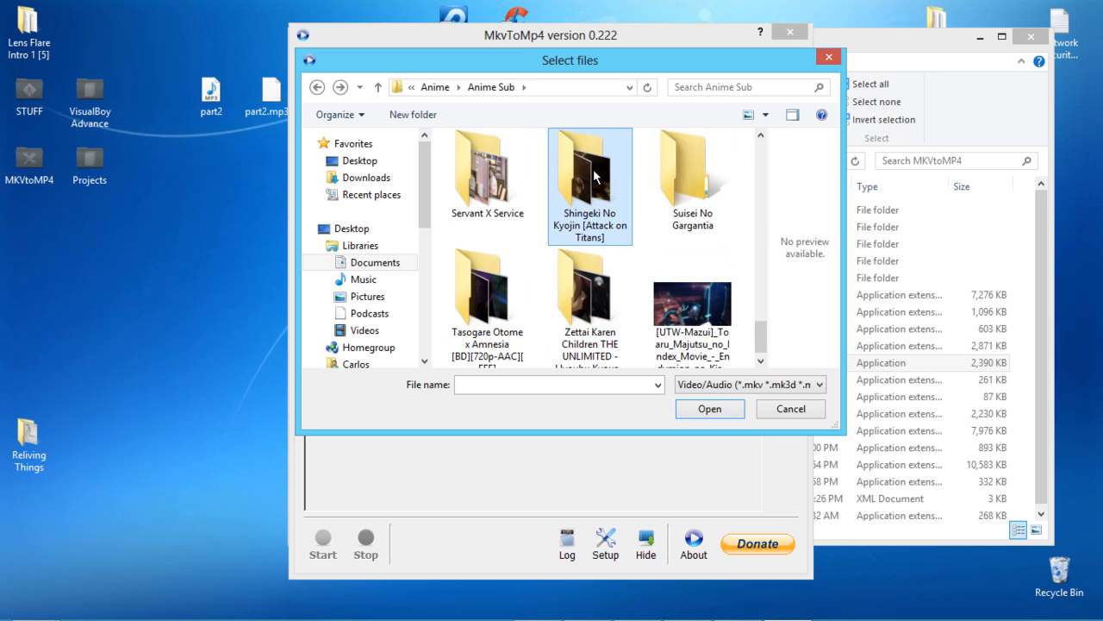
{"action": "double_click", "coordinate": [590, 176]}
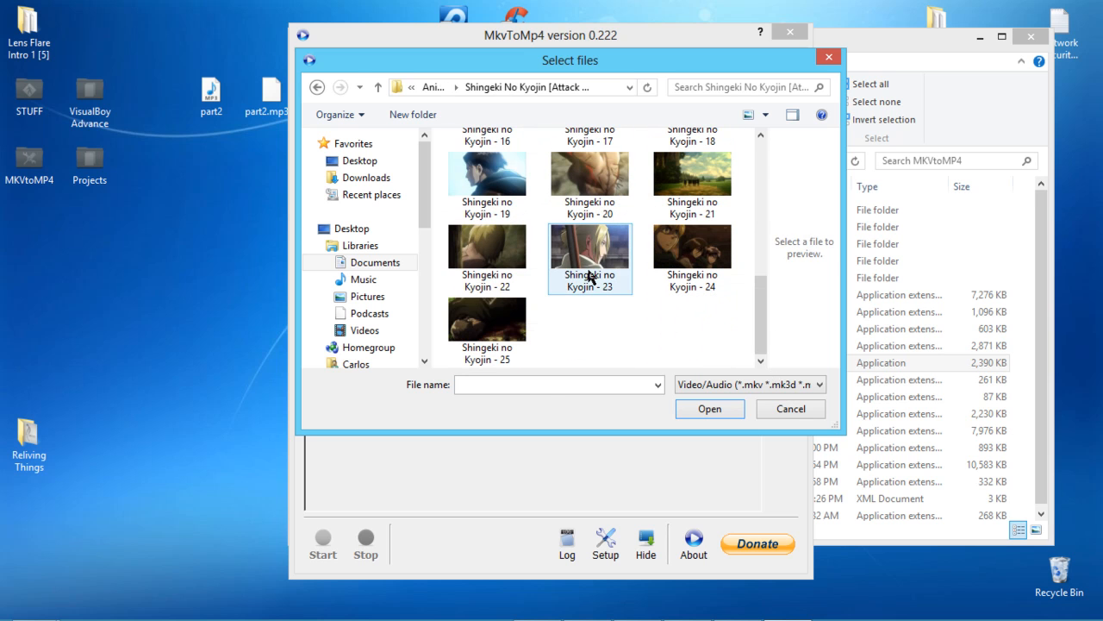
{"action": "left_click", "coordinate": [789, 408]}
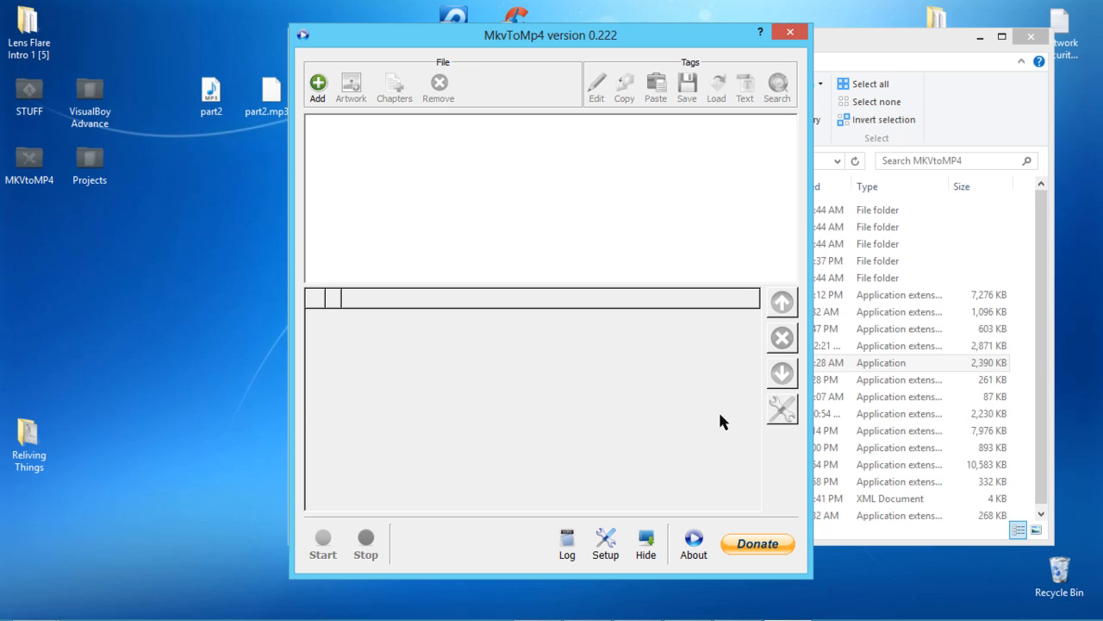
- Uncheck the English subtitle and tags tracks for episode 23, then start converting to MP4
{"action": "left_click", "coordinate": [317, 87]}
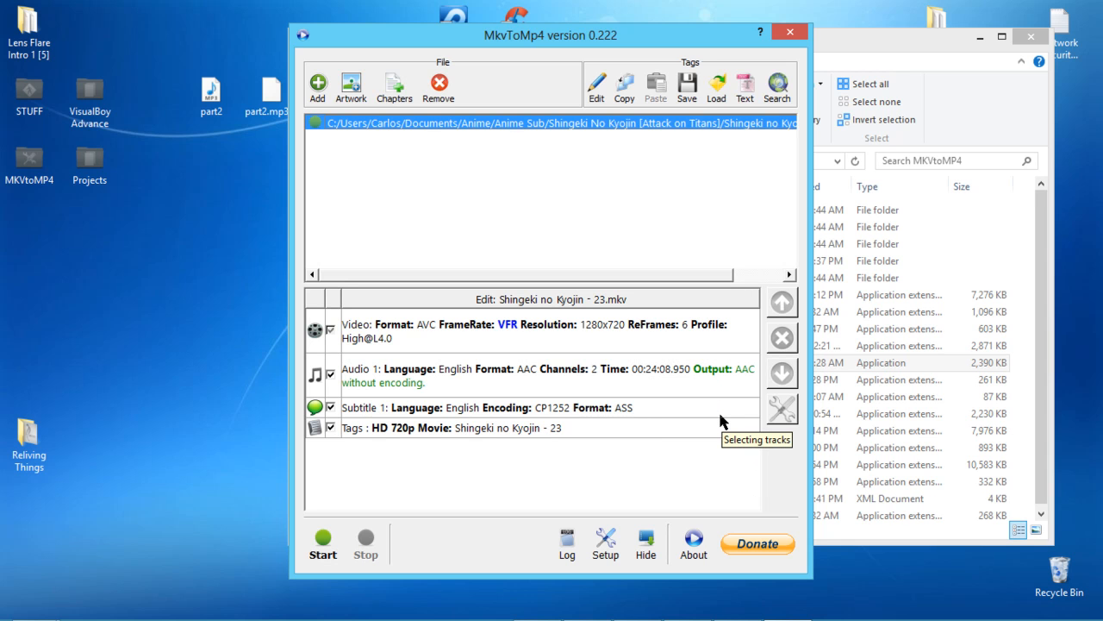
{"action": "mouse_move", "coordinate": [344, 412]}
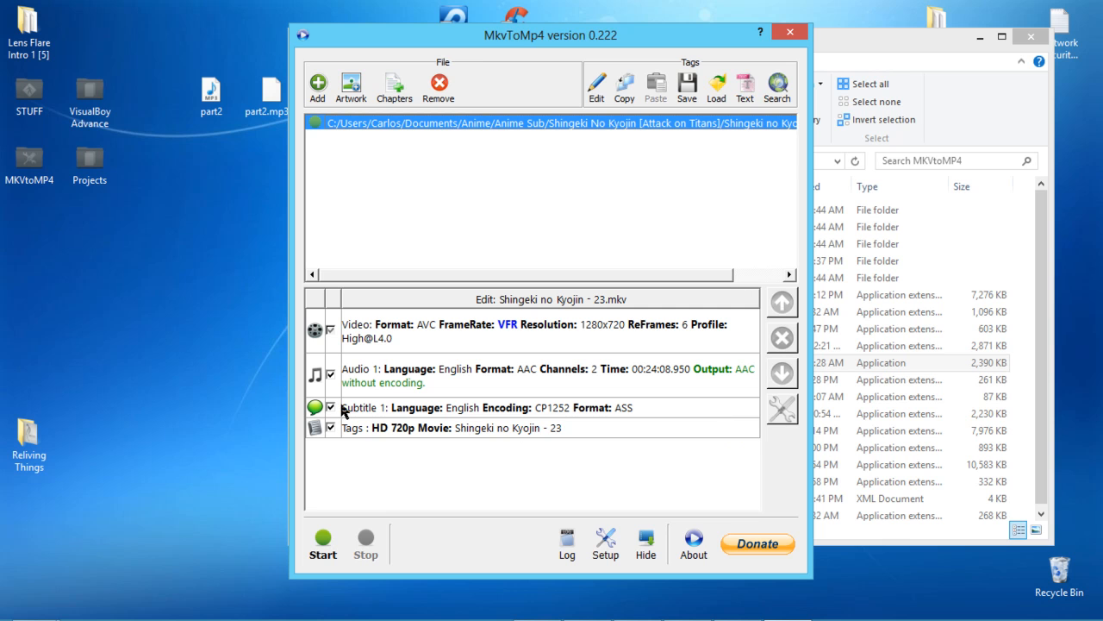
{"action": "left_click", "coordinate": [331, 407]}
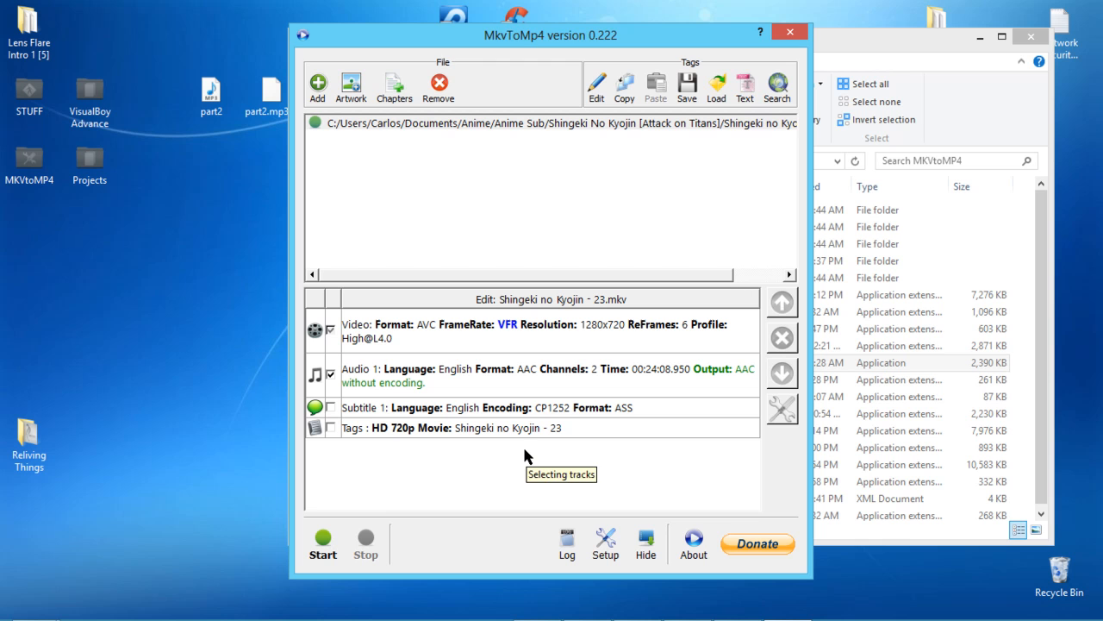
{"action": "mouse_move", "coordinate": [500, 476]}
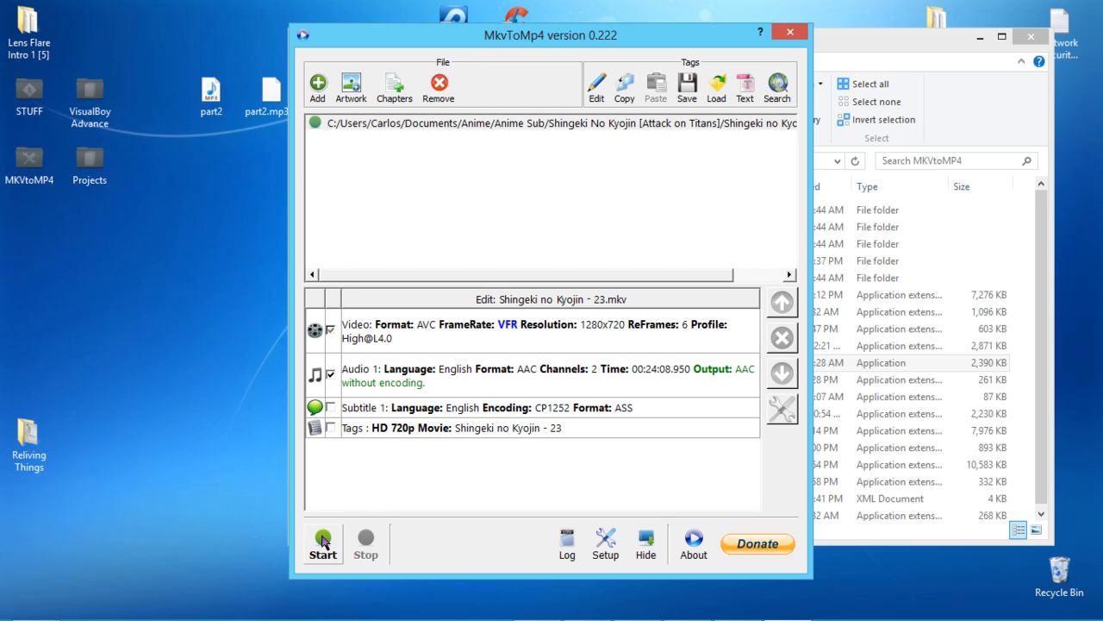
{"action": "left_click", "coordinate": [323, 539]}
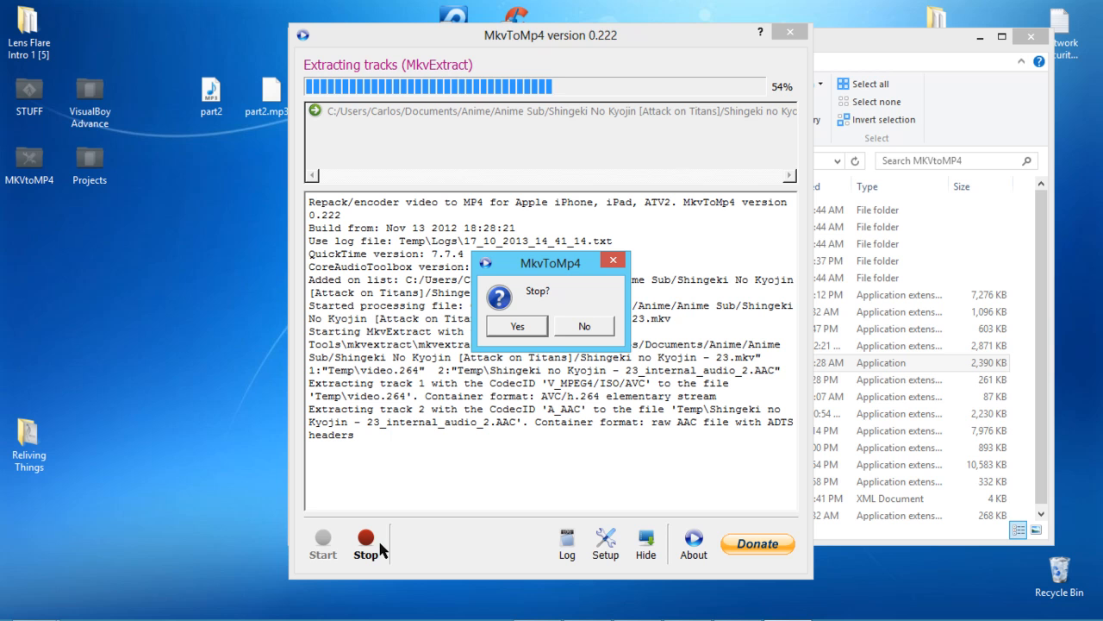
- Confirm stopping the conversion and show the Documents library with episodes 22–25
{"action": "left_click", "coordinate": [517, 326]}
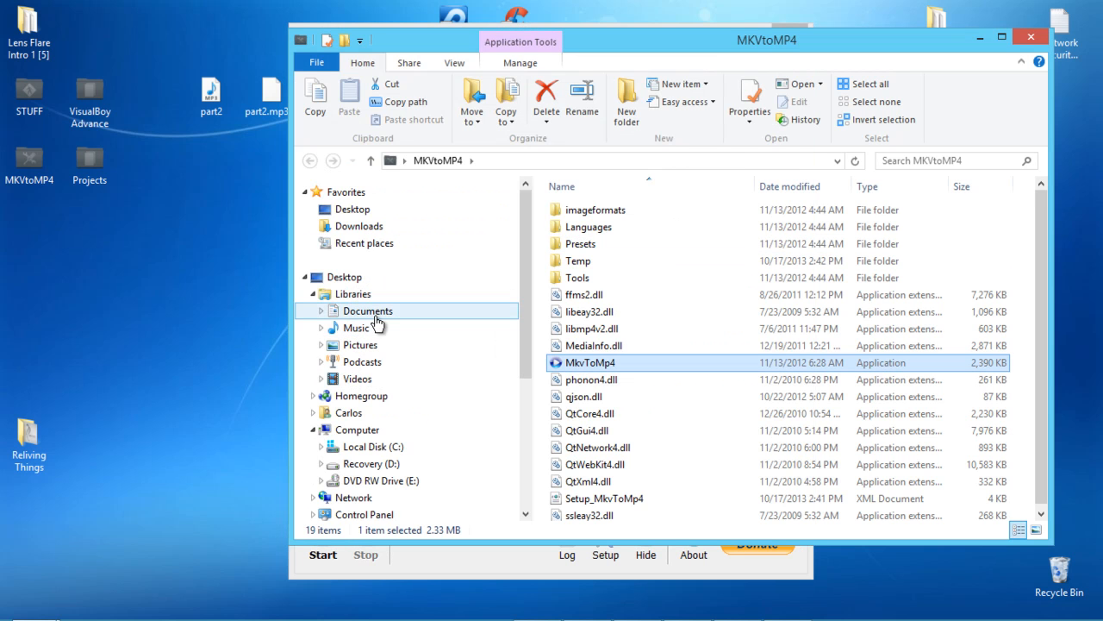
{"action": "left_click", "coordinate": [367, 310]}
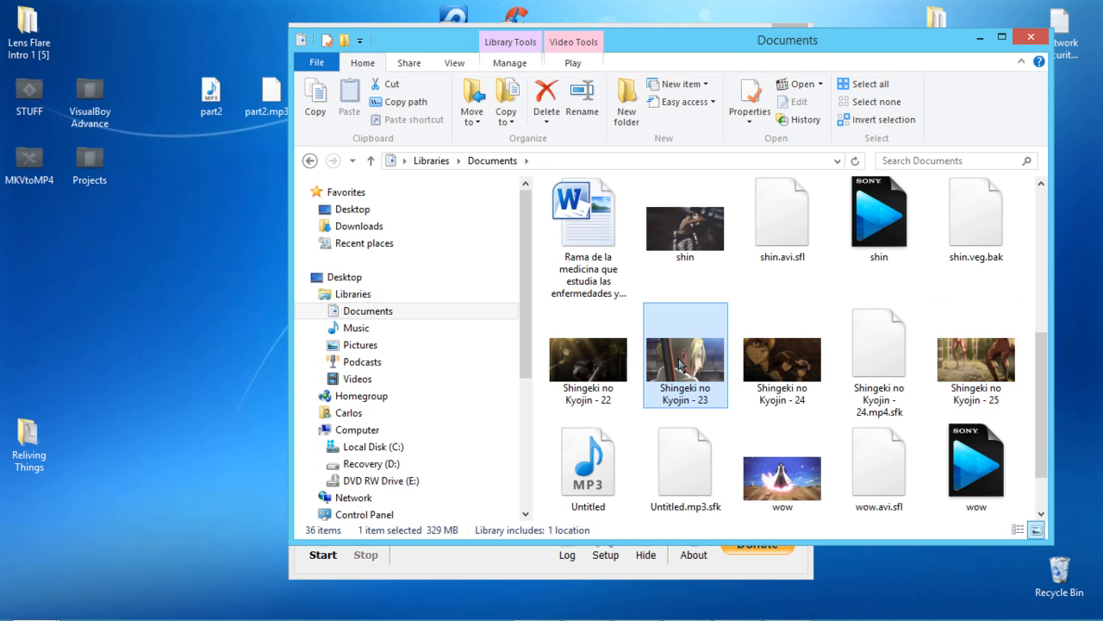
{"action": "mouse_move", "coordinate": [672, 334]}
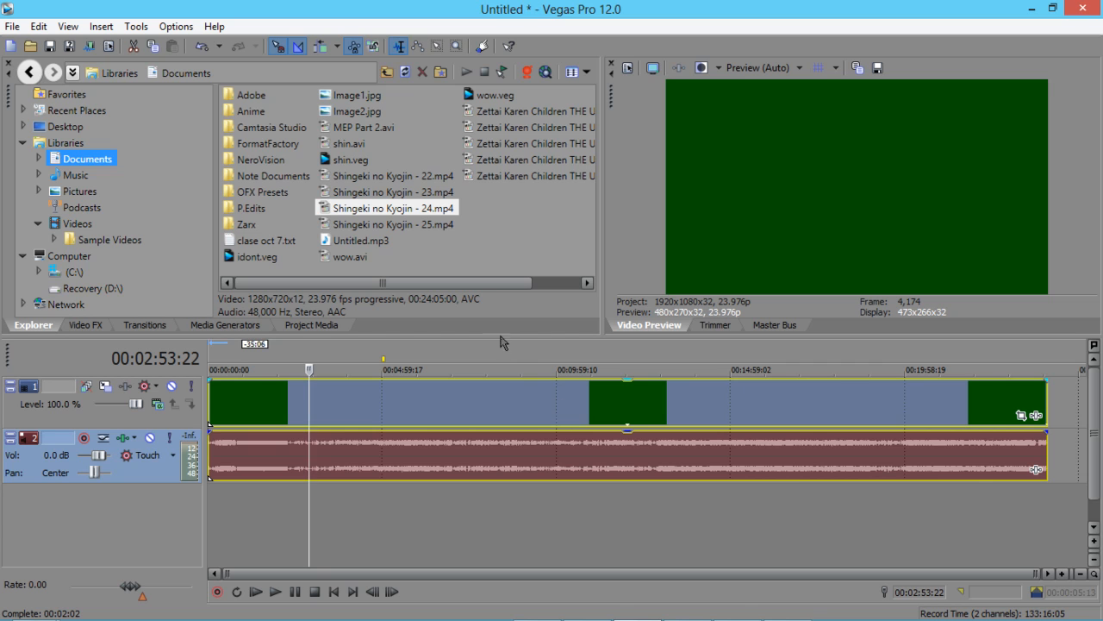
- Jump the Vegas Pro playhead to about 11 and 20 minutes, then minimise Vegas
{"action": "left_click", "coordinate": [601, 369]}
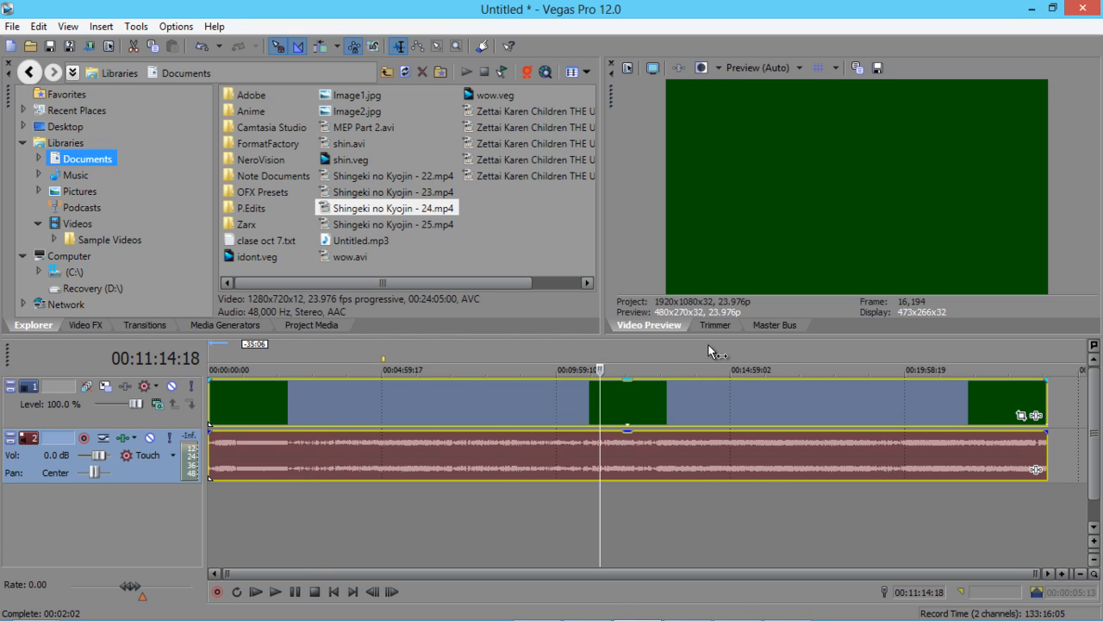
{"action": "left_click", "coordinate": [791, 369]}
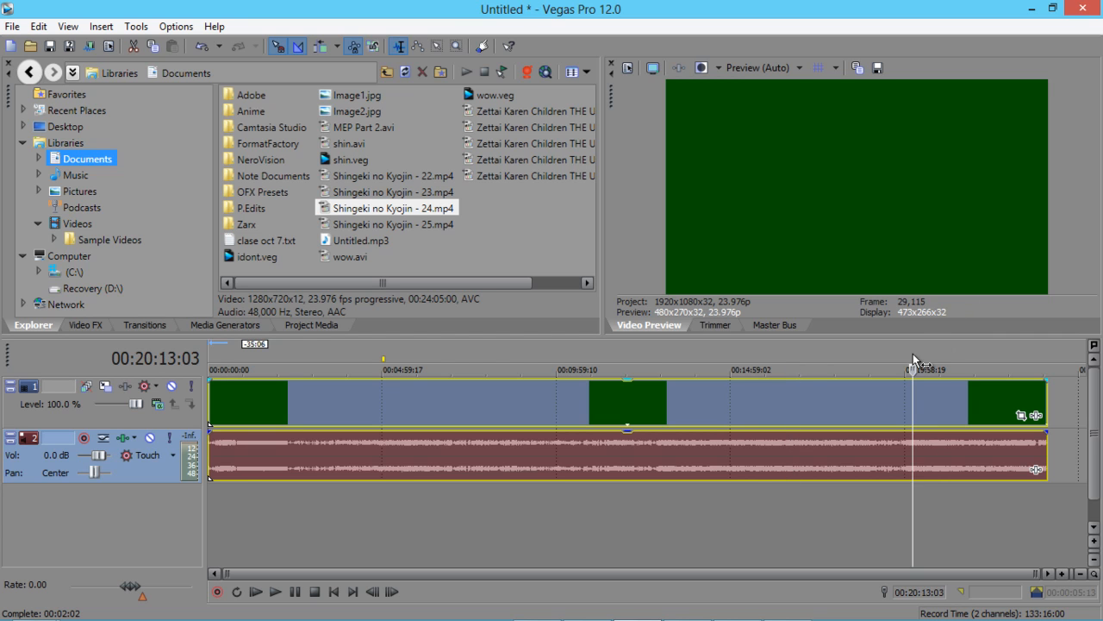
{"action": "left_click", "coordinate": [370, 369]}
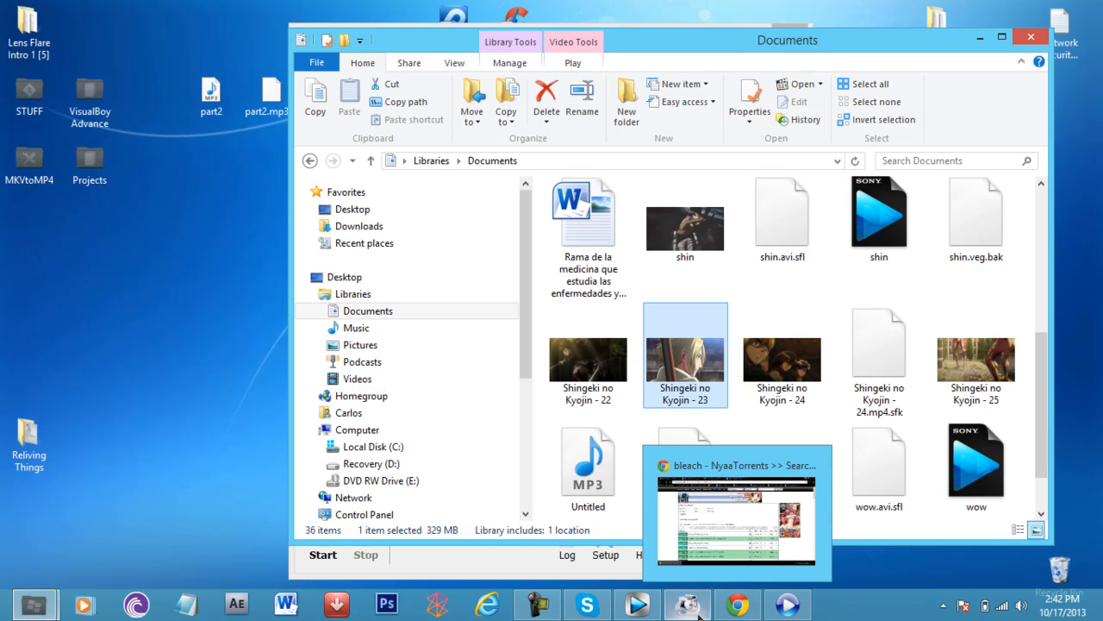
- Restore Format Factory from the taskbar and drag its window left beside Documents
{"action": "left_click", "coordinate": [685, 603]}
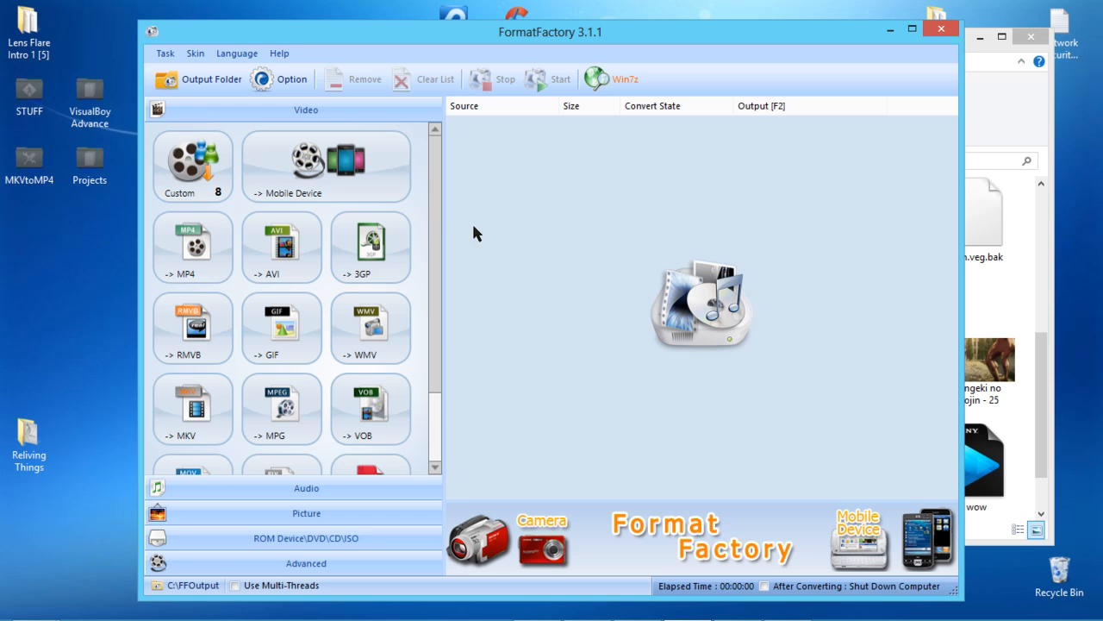
{"action": "scroll", "scroll_direction": "down", "scroll_amount": 3}
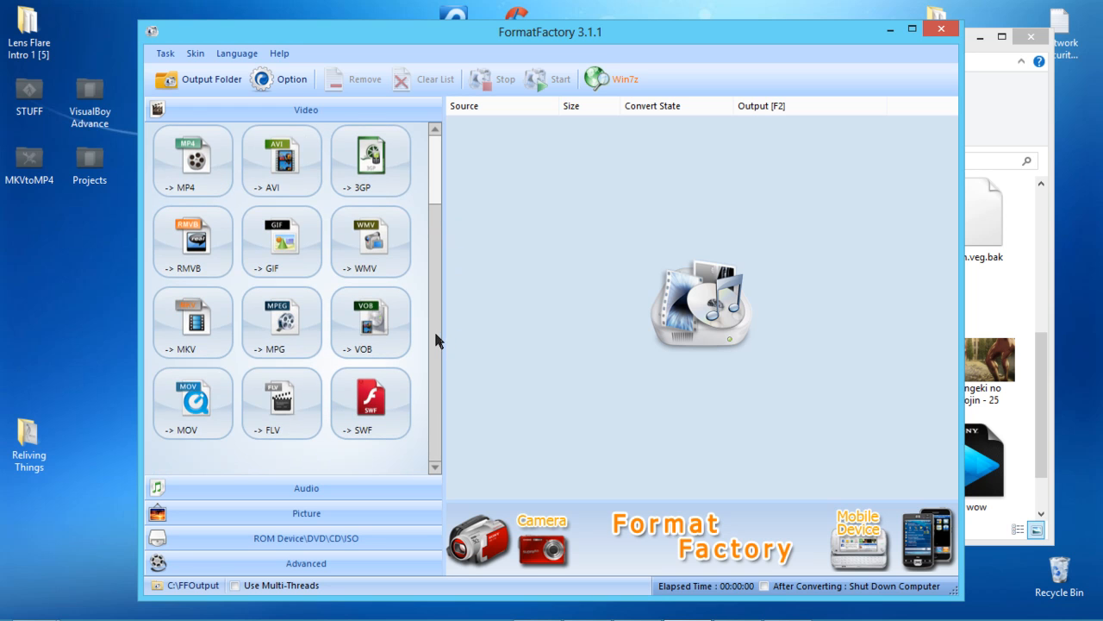
{"action": "scroll", "scroll_direction": "up", "scroll_amount": 3}
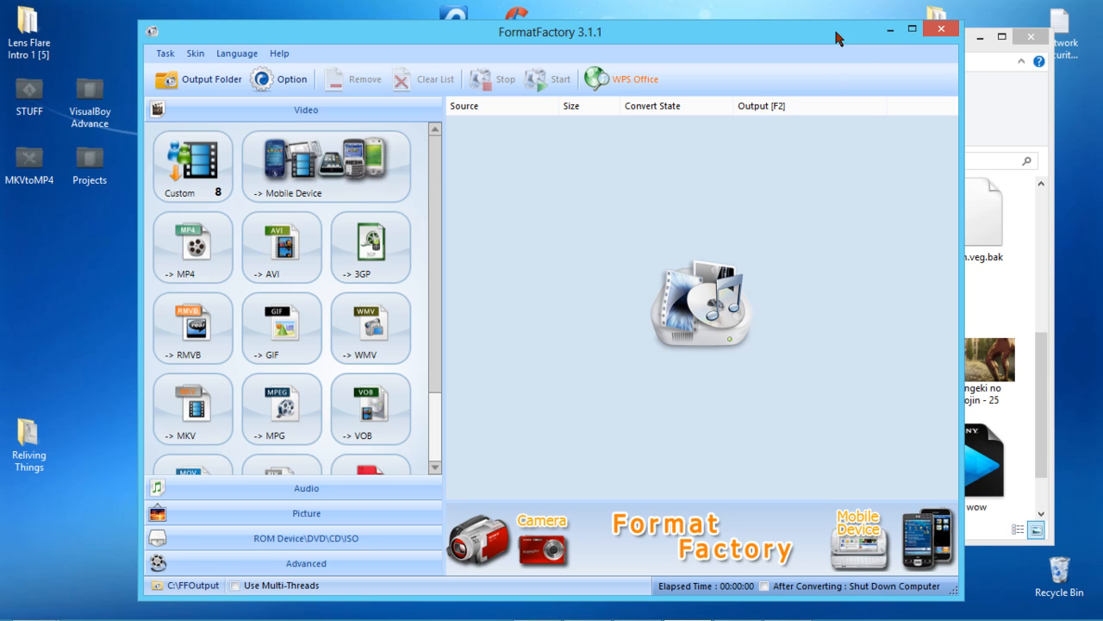
{"action": "left_click_drag", "start_coordinate": [550, 32], "coordinate": [360, 34]}
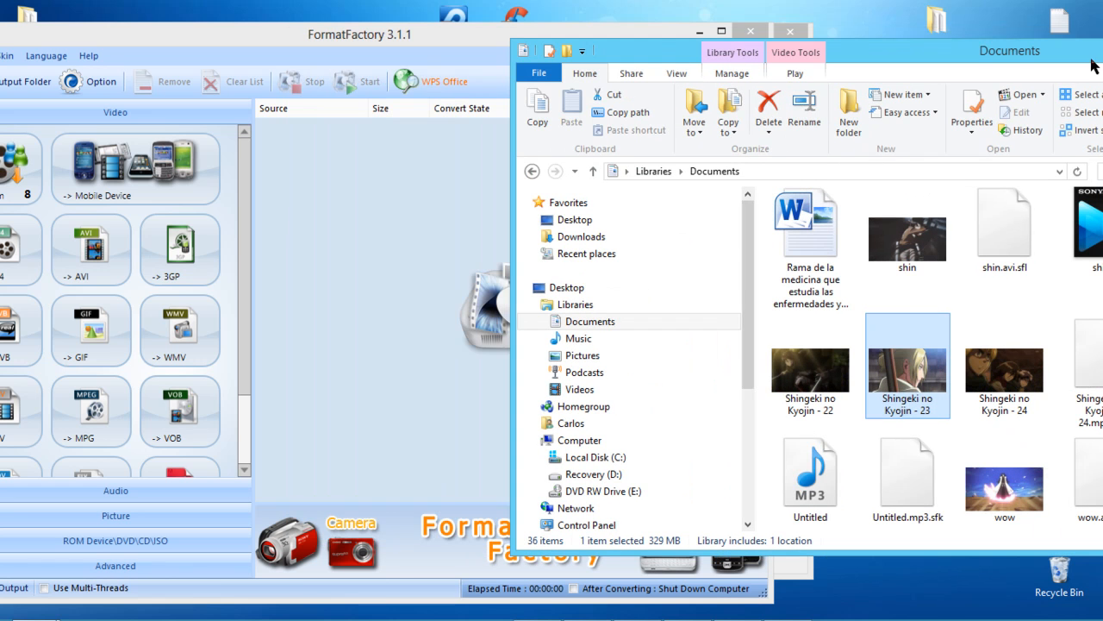
- View episode 23's file details: 1280x720, 23 fps, 1777 kbps video
{"action": "right_click", "coordinate": [907, 365]}
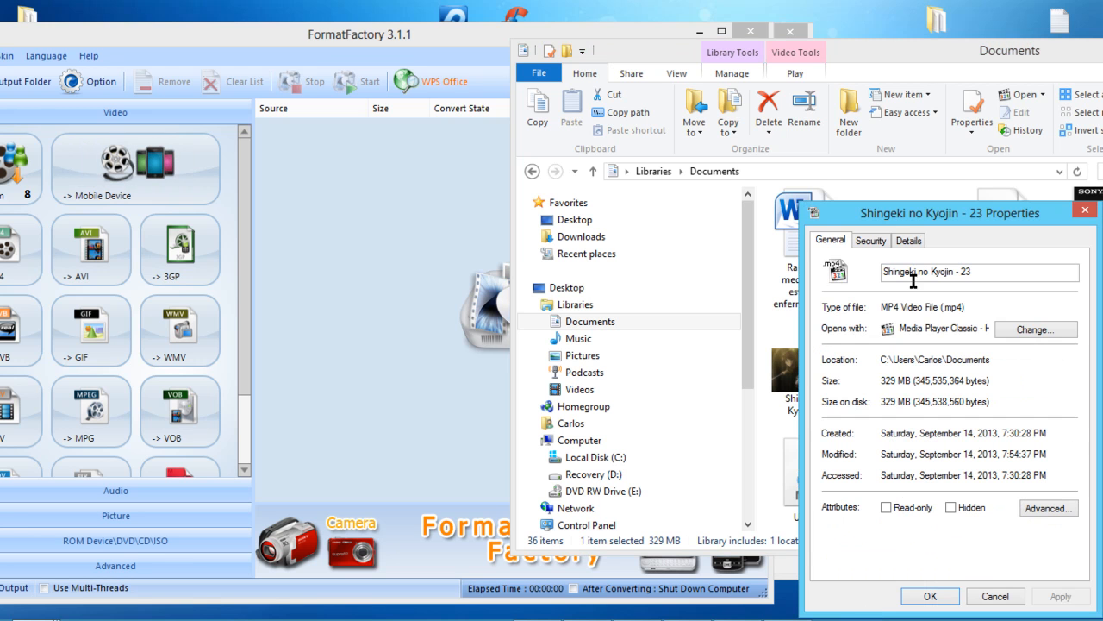
{"action": "left_click", "coordinate": [909, 240]}
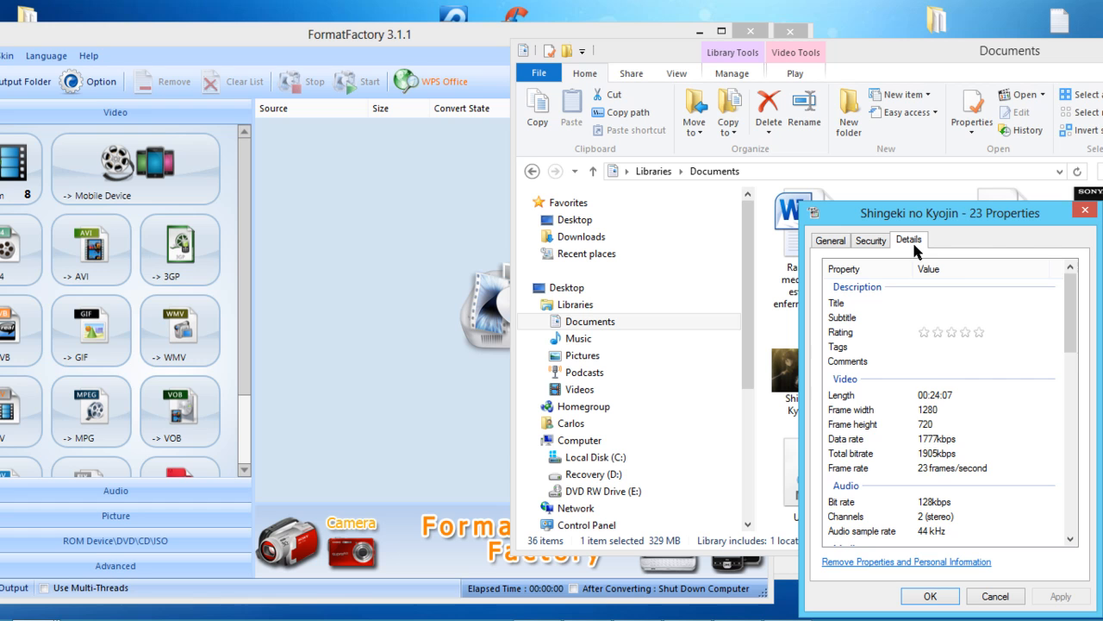
{"action": "scroll", "scroll_direction": "down", "scroll_amount": 3}
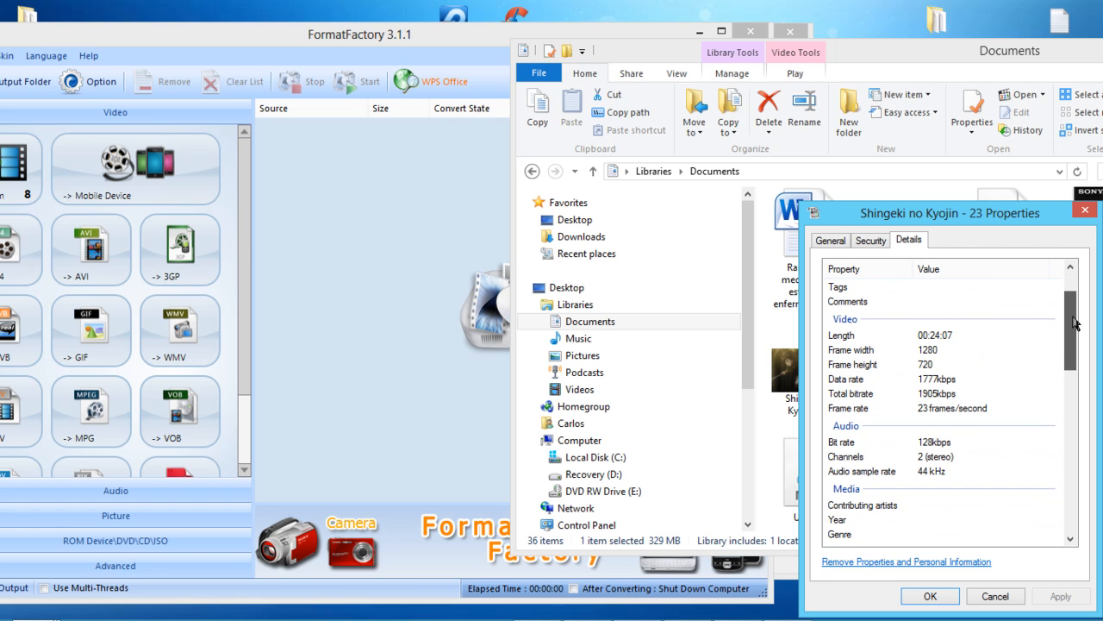
{"action": "mouse_move", "coordinate": [935, 352]}
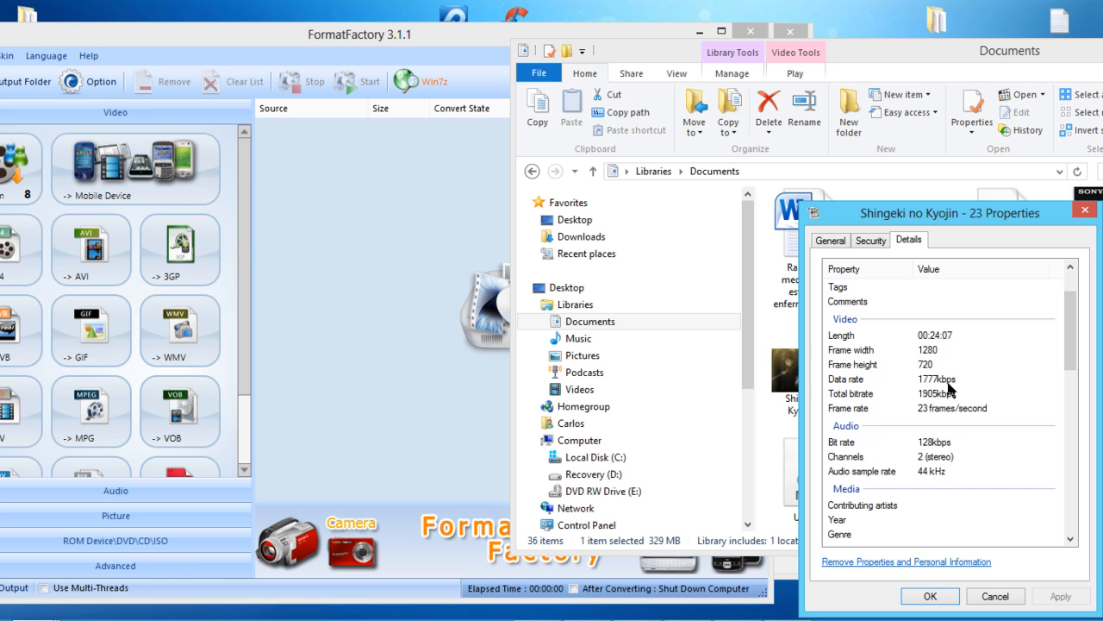
{"action": "mouse_move", "coordinate": [962, 419]}
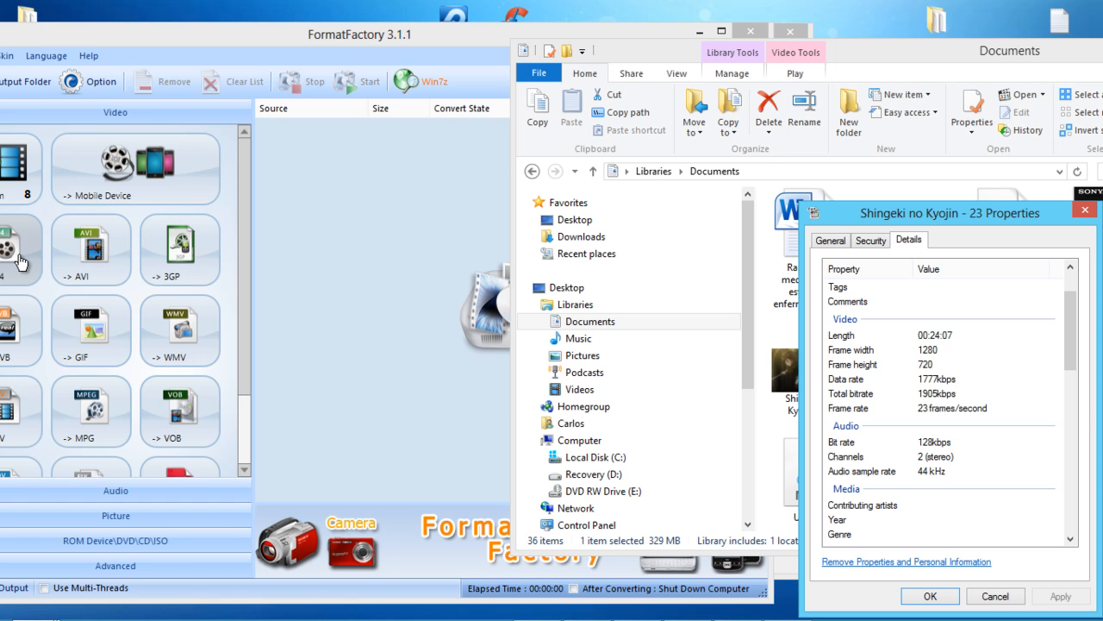
- Choose the -> MP4 conversion and open its Output Setting video dialog
{"action": "left_click", "coordinate": [22, 259]}
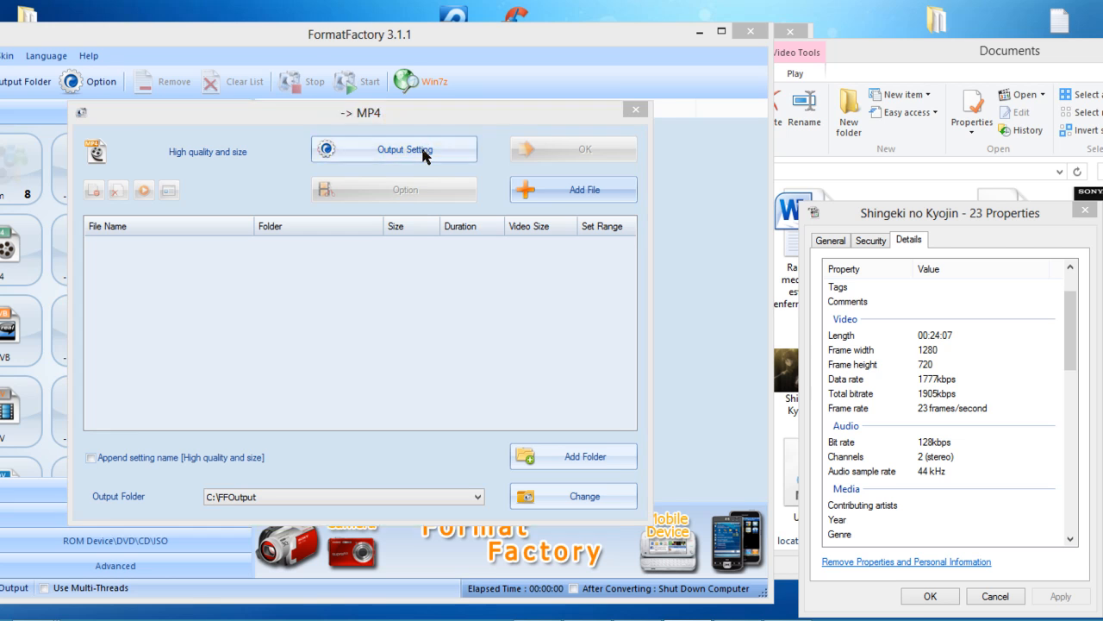
{"action": "left_click", "coordinate": [394, 149]}
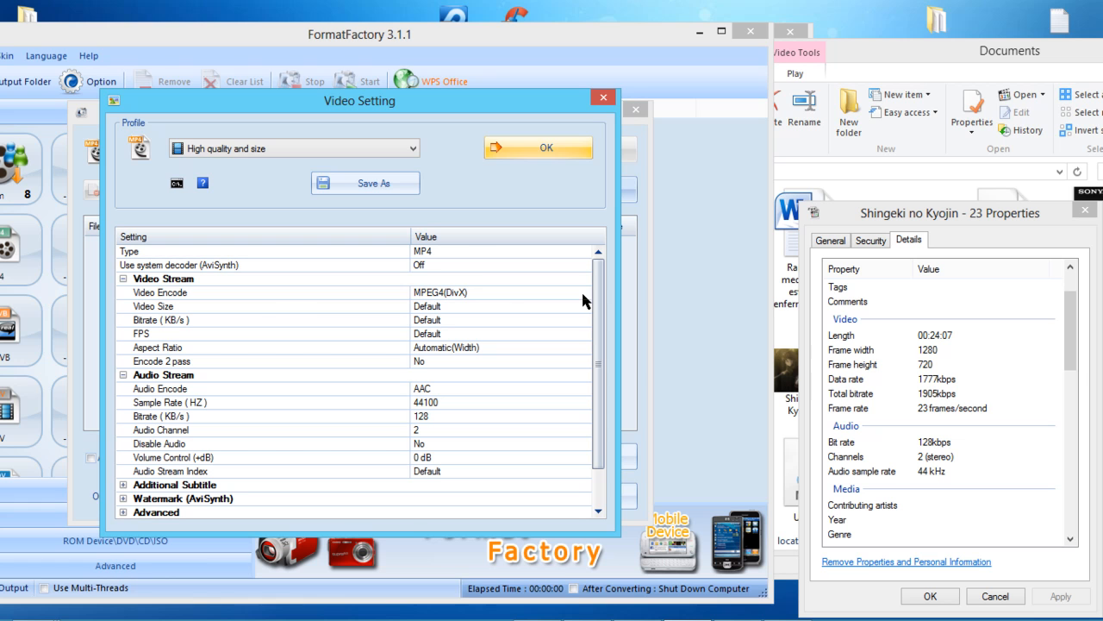
{"action": "left_click", "coordinate": [586, 292]}
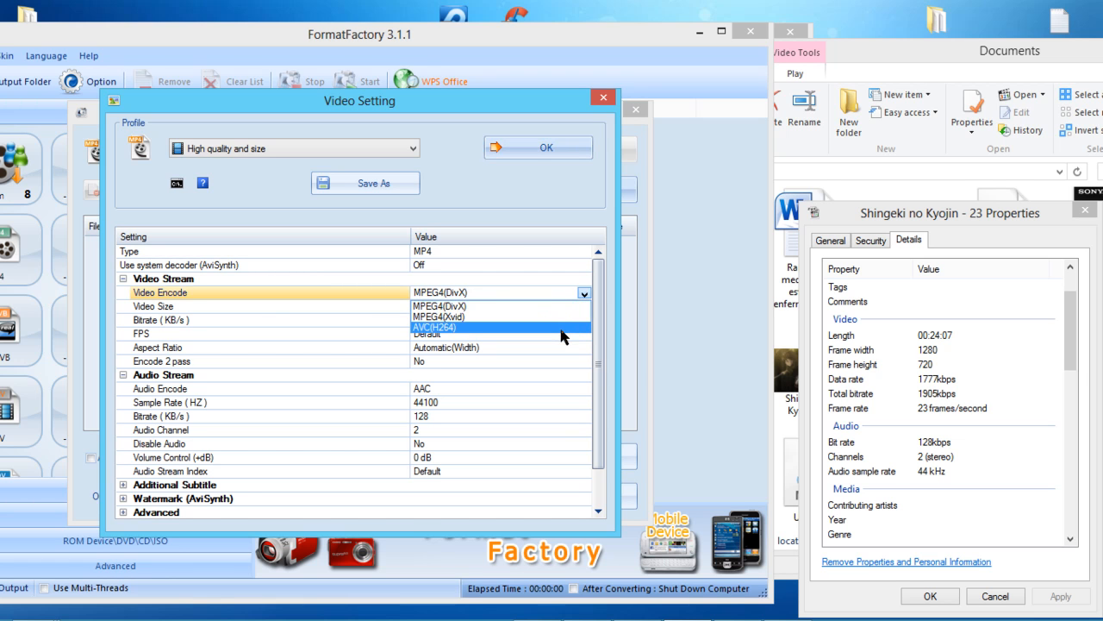
{"action": "left_click", "coordinate": [434, 327]}
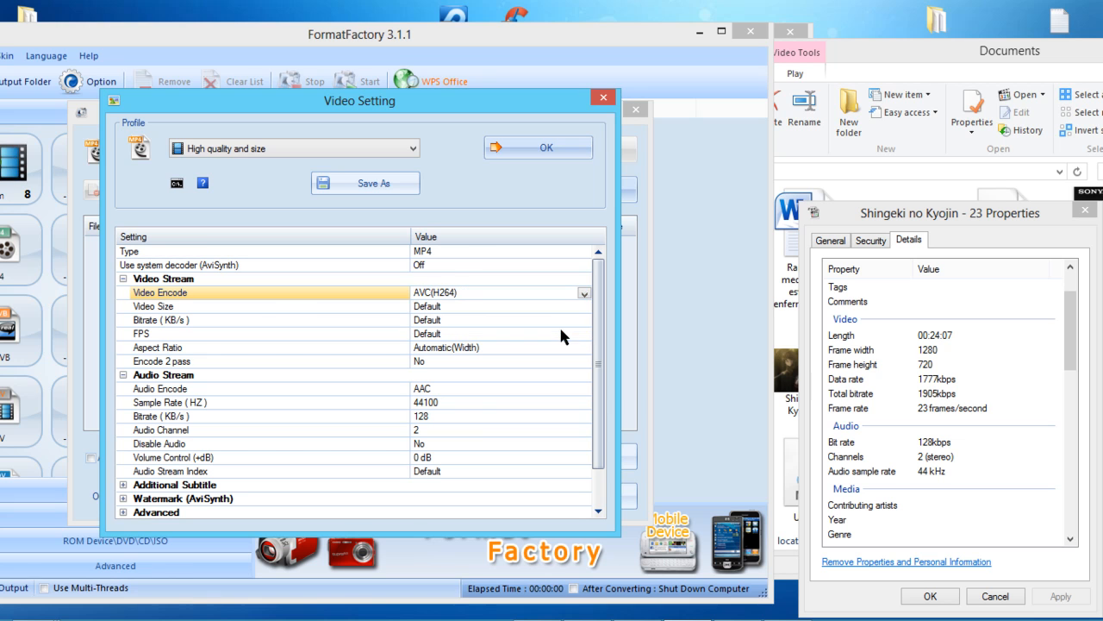
{"action": "left_click", "coordinate": [584, 292]}
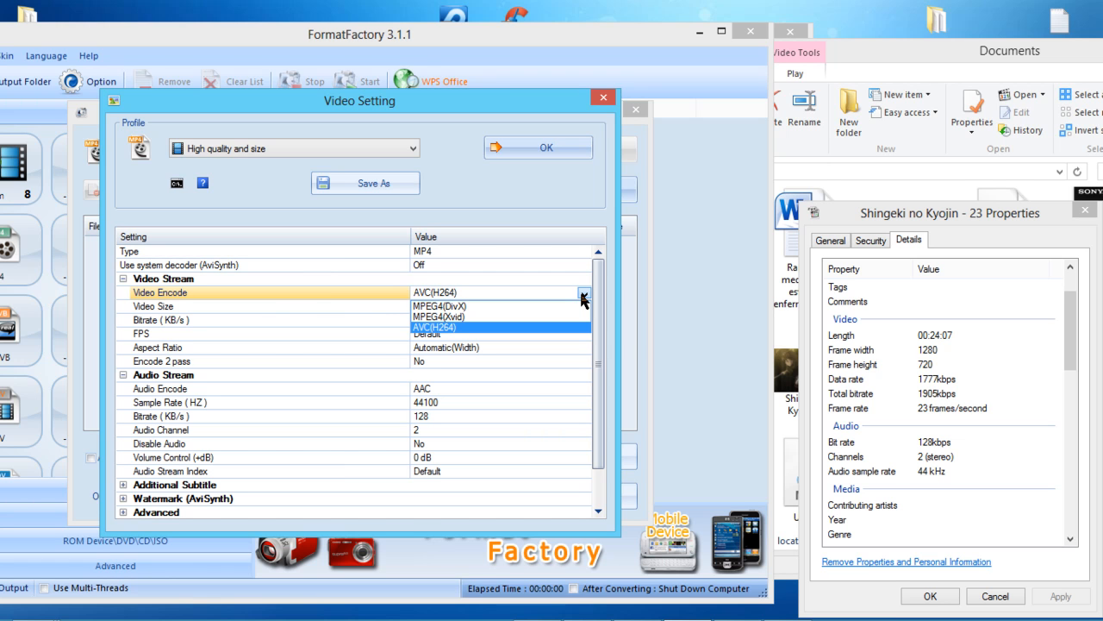
{"action": "mouse_move", "coordinate": [517, 317]}
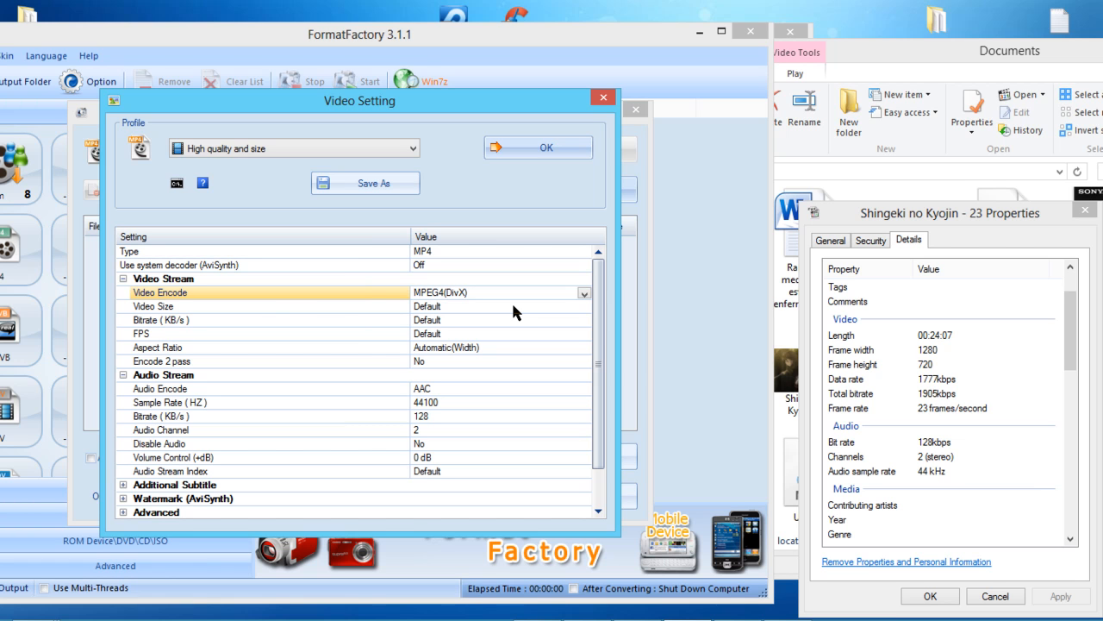
{"action": "mouse_move", "coordinate": [591, 311]}
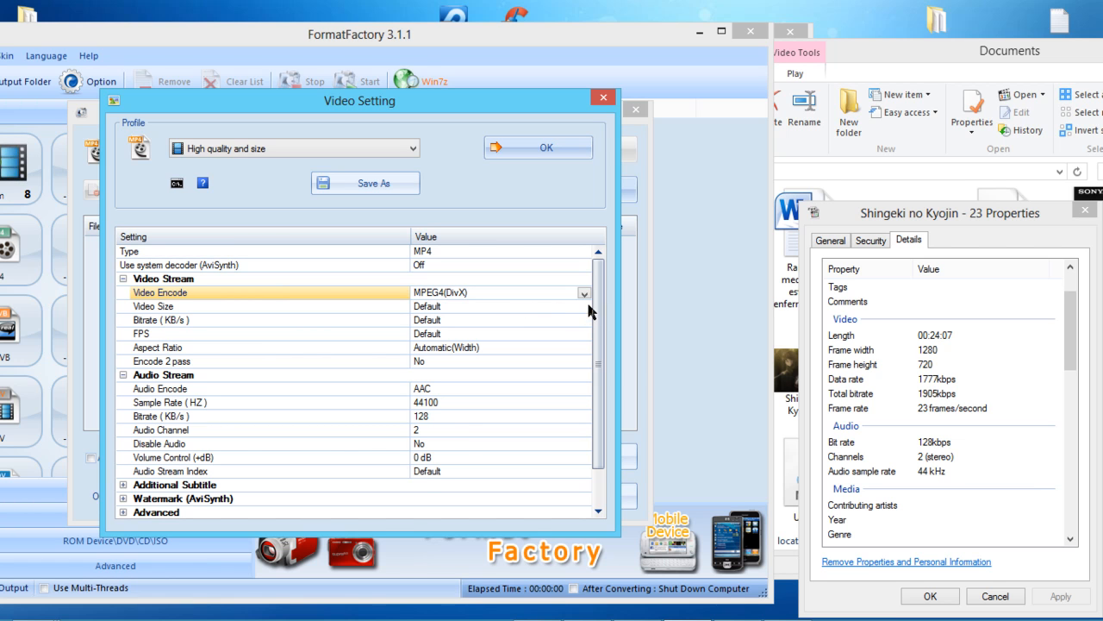
- Set MP4 video size 1280x720, bitrate 2400 kbps and frame rate 23.976 fps
{"action": "left_click", "coordinate": [584, 306]}
{"action": "type", "text": "1280x720"}
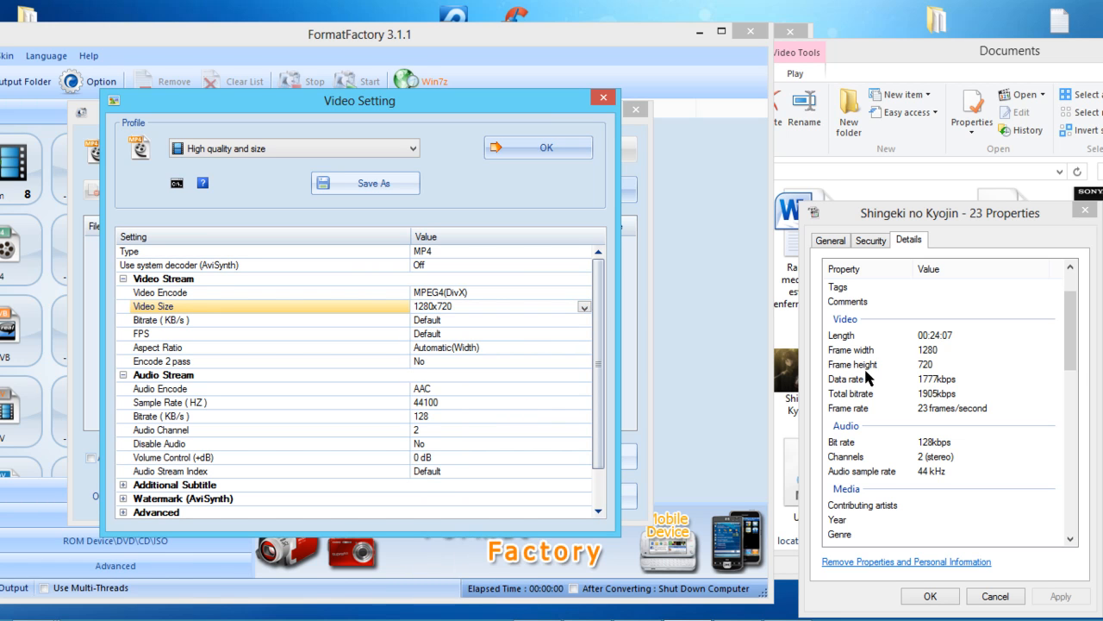
{"action": "mouse_move", "coordinate": [926, 349]}
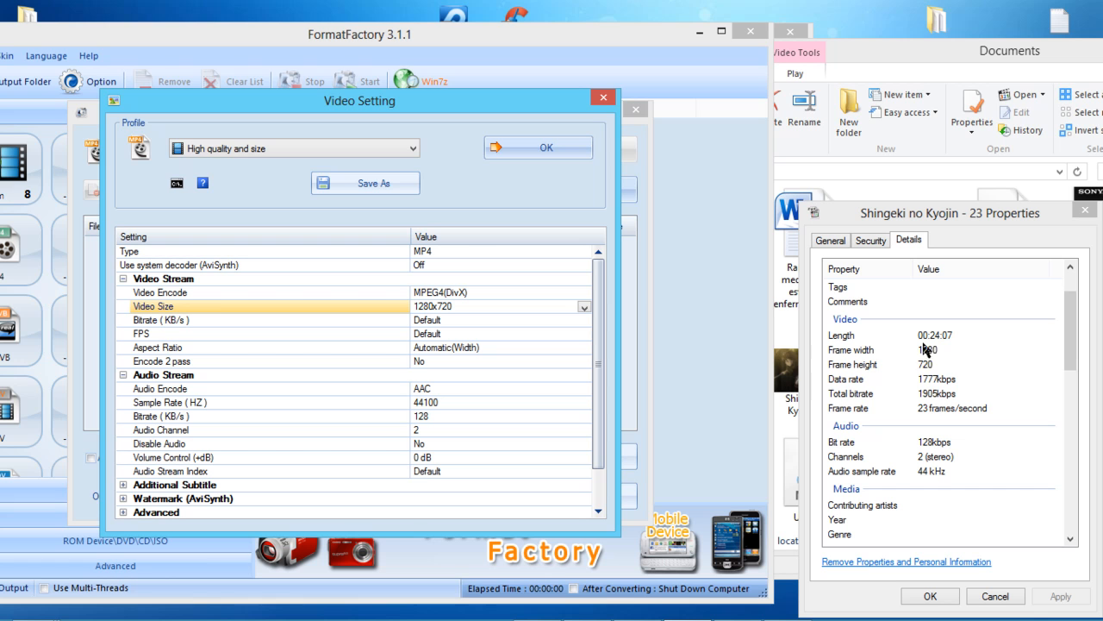
{"action": "mouse_move", "coordinate": [935, 357]}
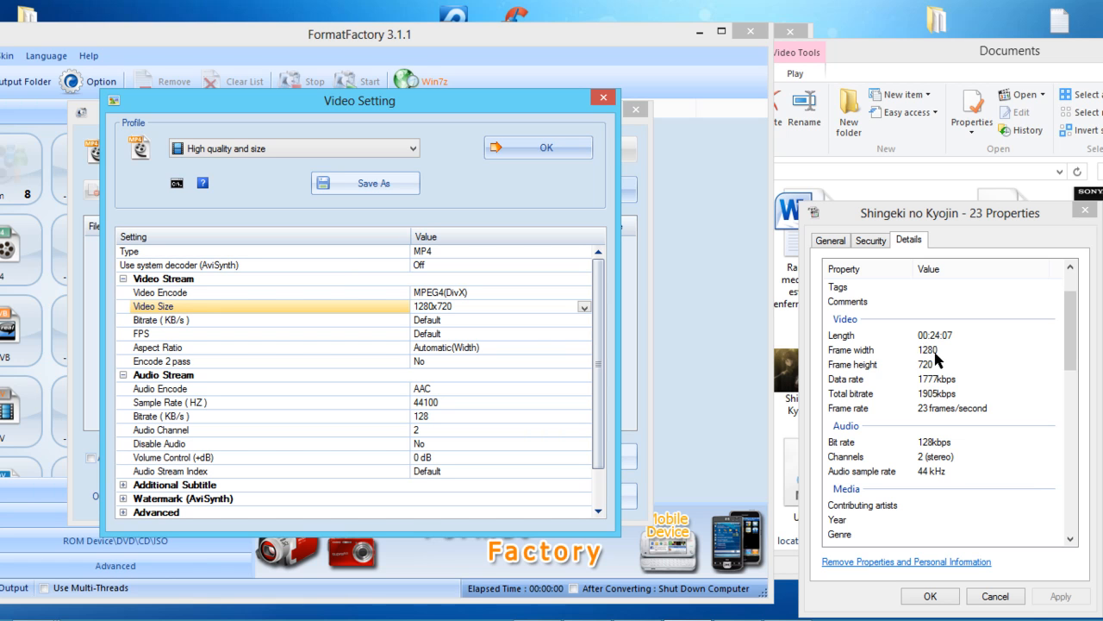
{"action": "left_click", "coordinate": [585, 319]}
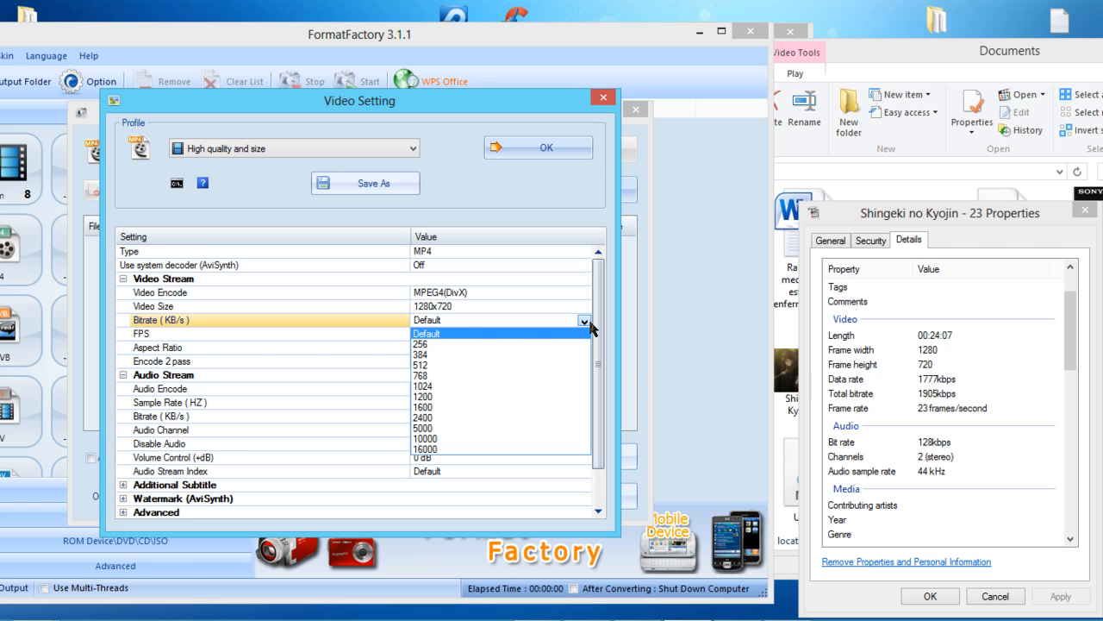
{"action": "mouse_move", "coordinate": [463, 417]}
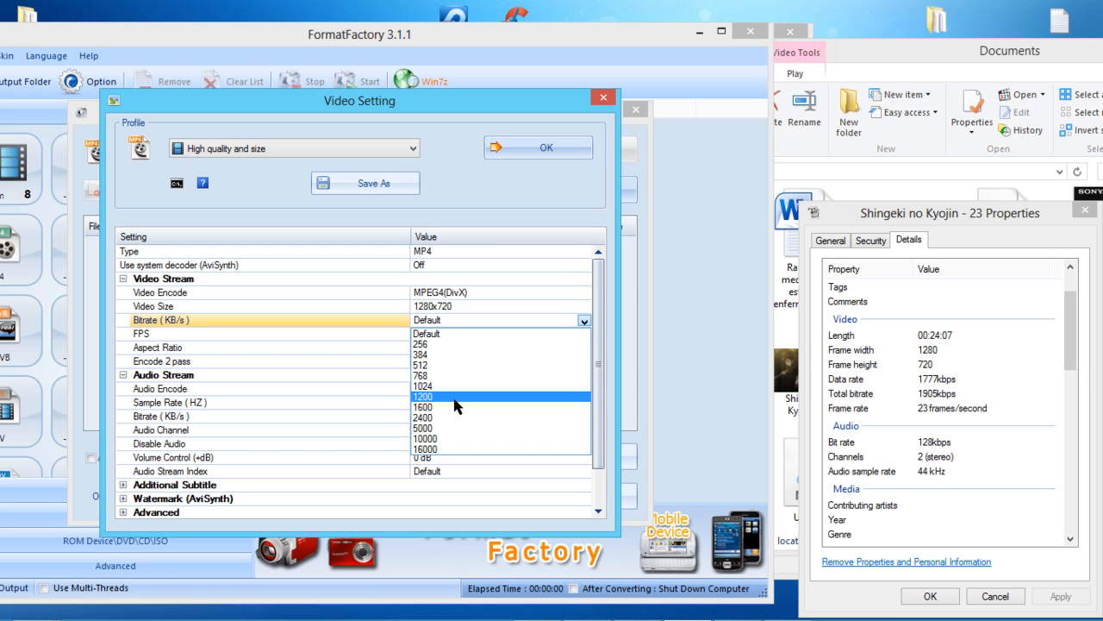
{"action": "left_click", "coordinate": [423, 417]}
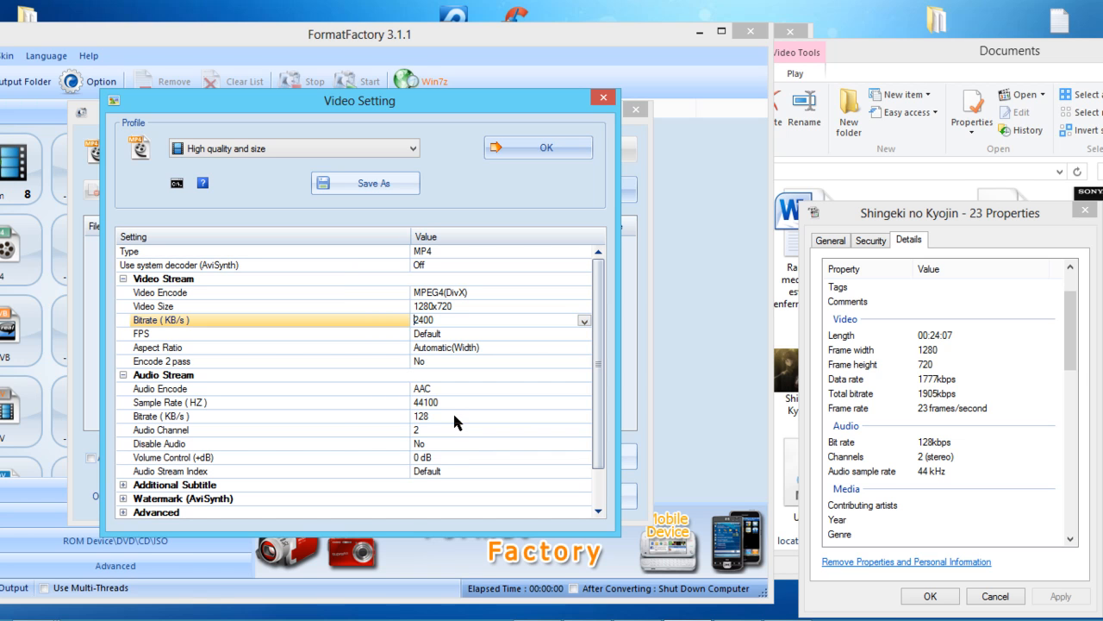
{"action": "left_click", "coordinate": [584, 333]}
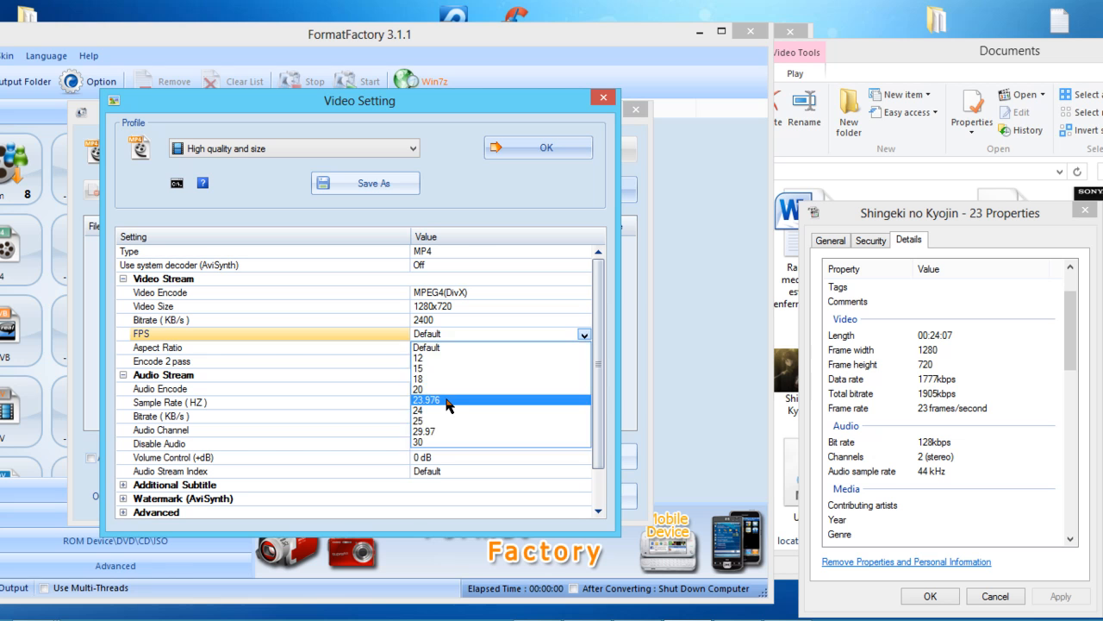
{"action": "left_click", "coordinate": [427, 399]}
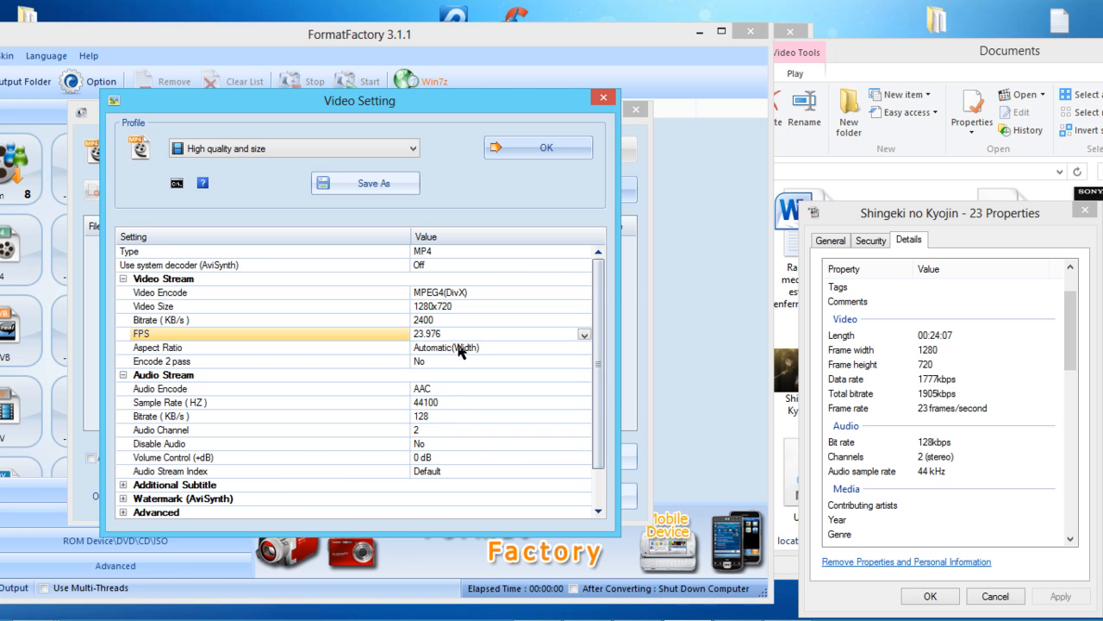
{"action": "left_click", "coordinate": [448, 333]}
{"action": "type", "text": "23.000"}
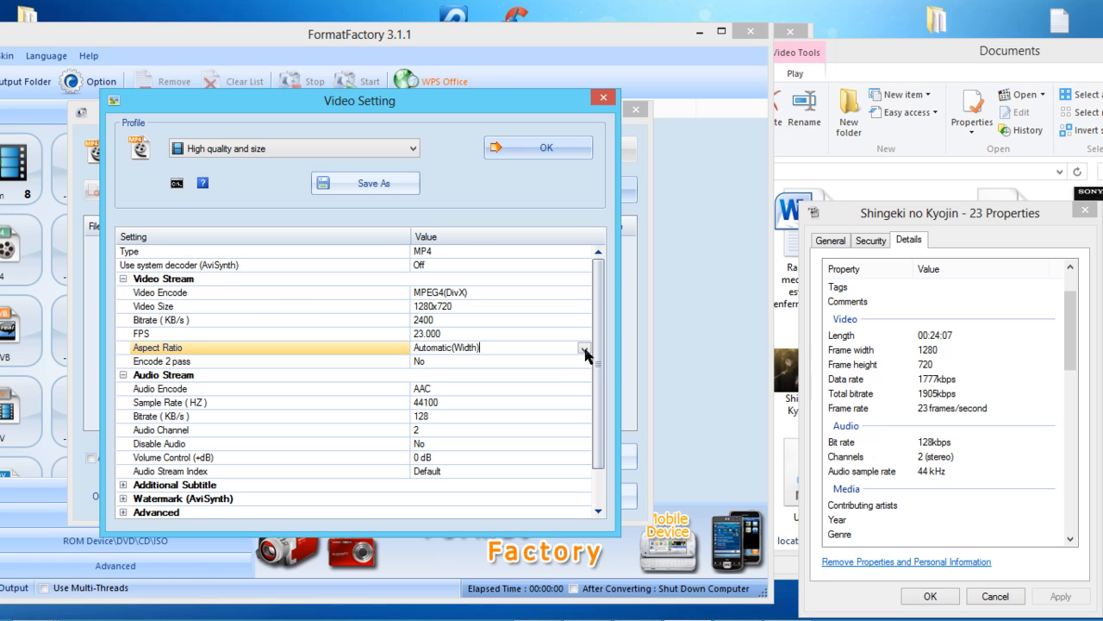
{"action": "left_click", "coordinate": [585, 333]}
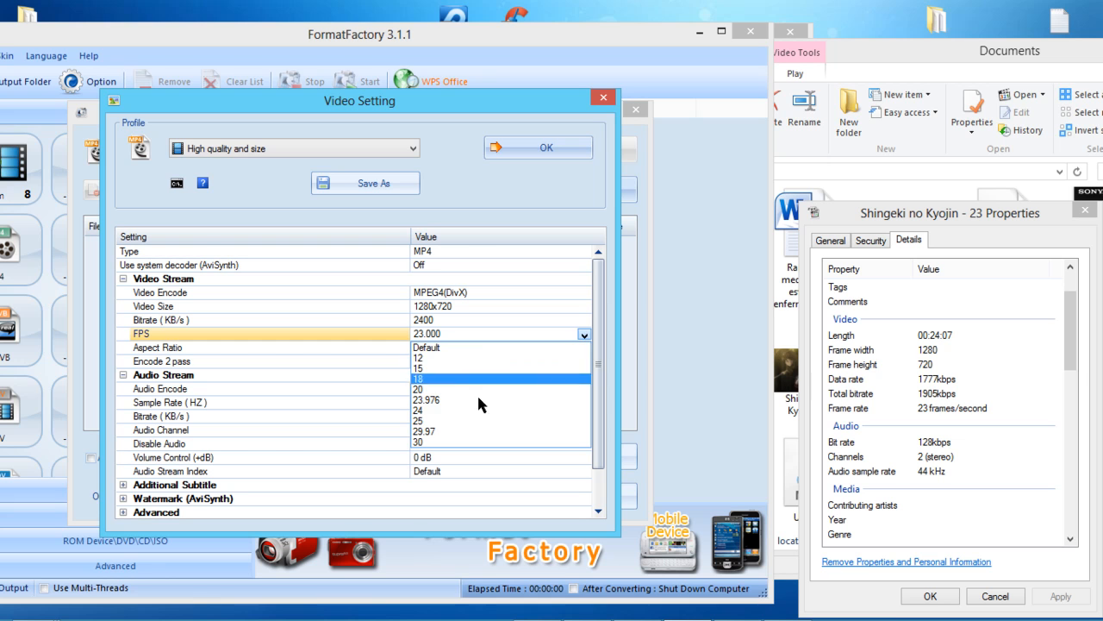
{"action": "left_click", "coordinate": [426, 399]}
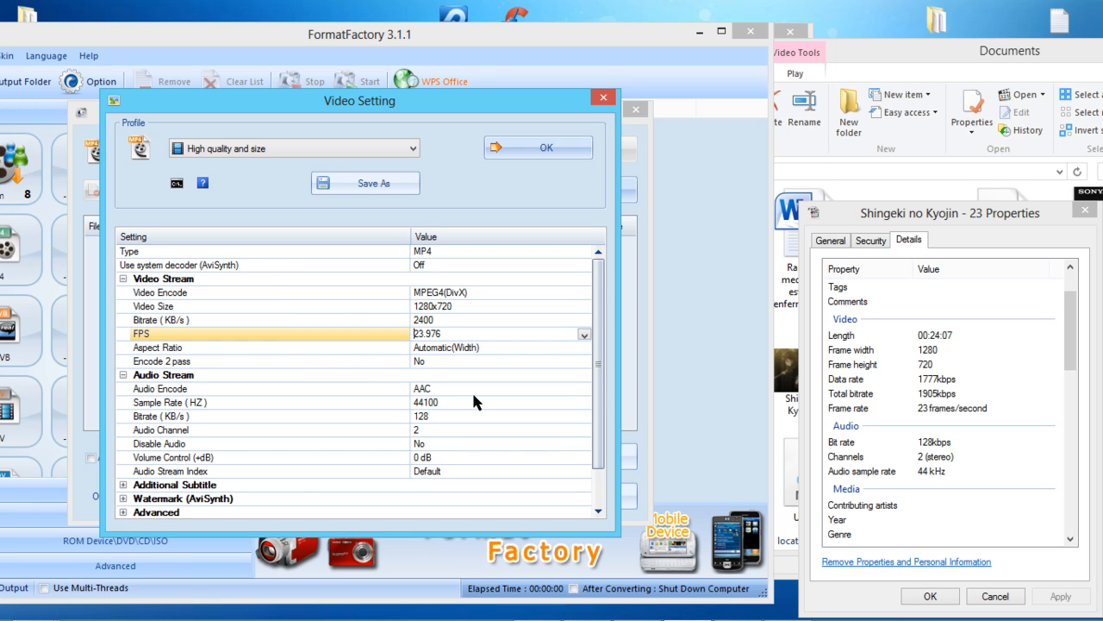
{"action": "mouse_move", "coordinate": [504, 366]}
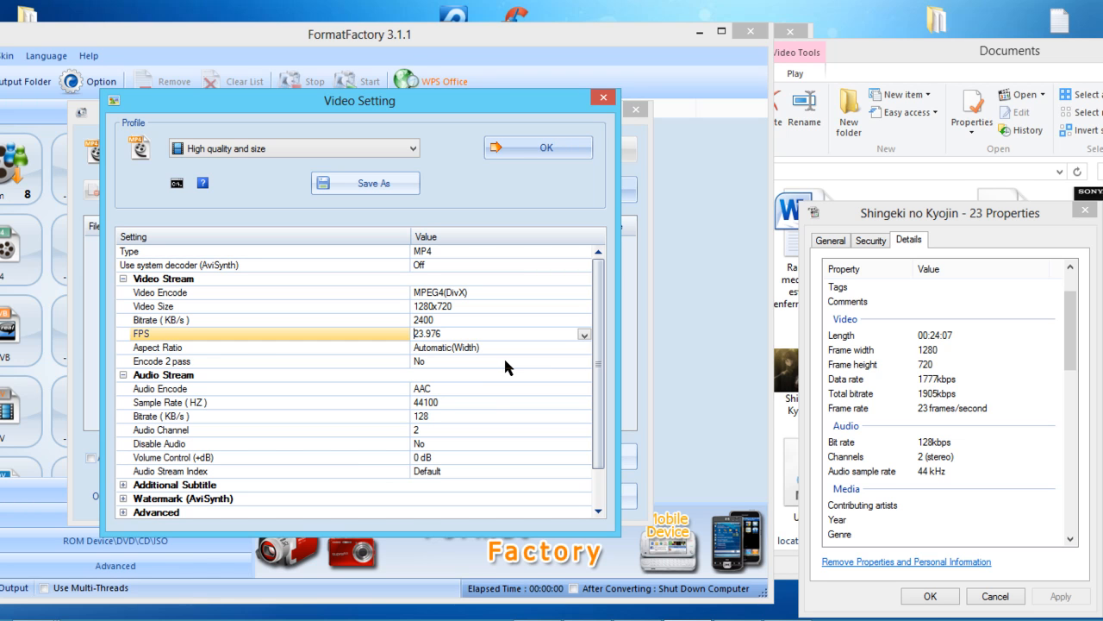
{"action": "mouse_move", "coordinate": [532, 359]}
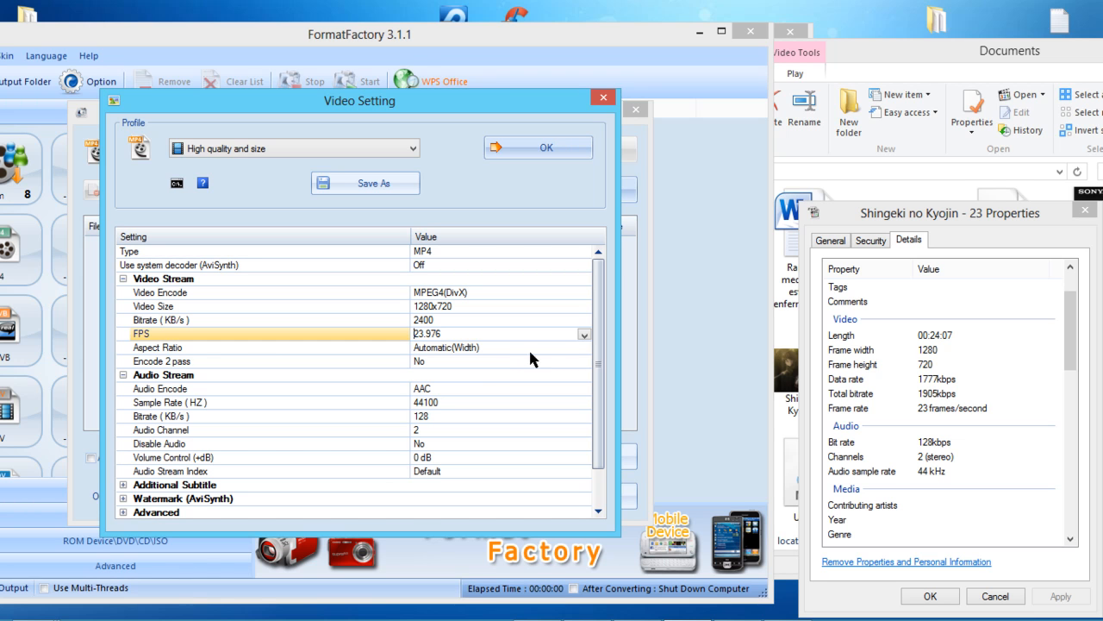
- Set 16:9 aspect ratio, 320 kbps audio and 48000 Hz sample rate, then confirm with OK
{"action": "left_click", "coordinate": [585, 348]}
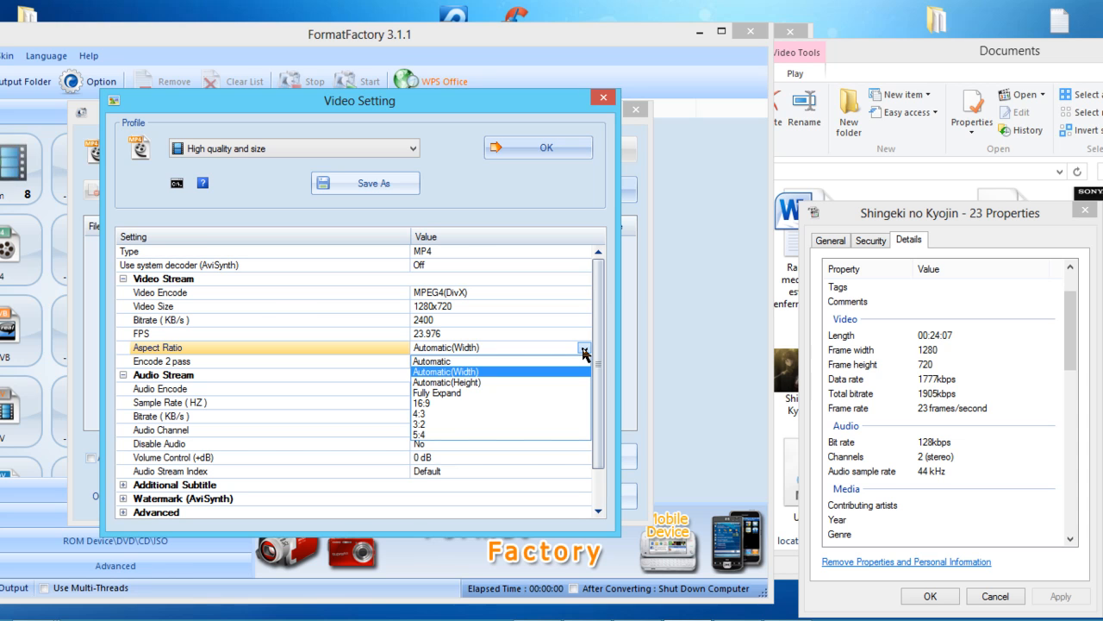
{"action": "mouse_move", "coordinate": [487, 402]}
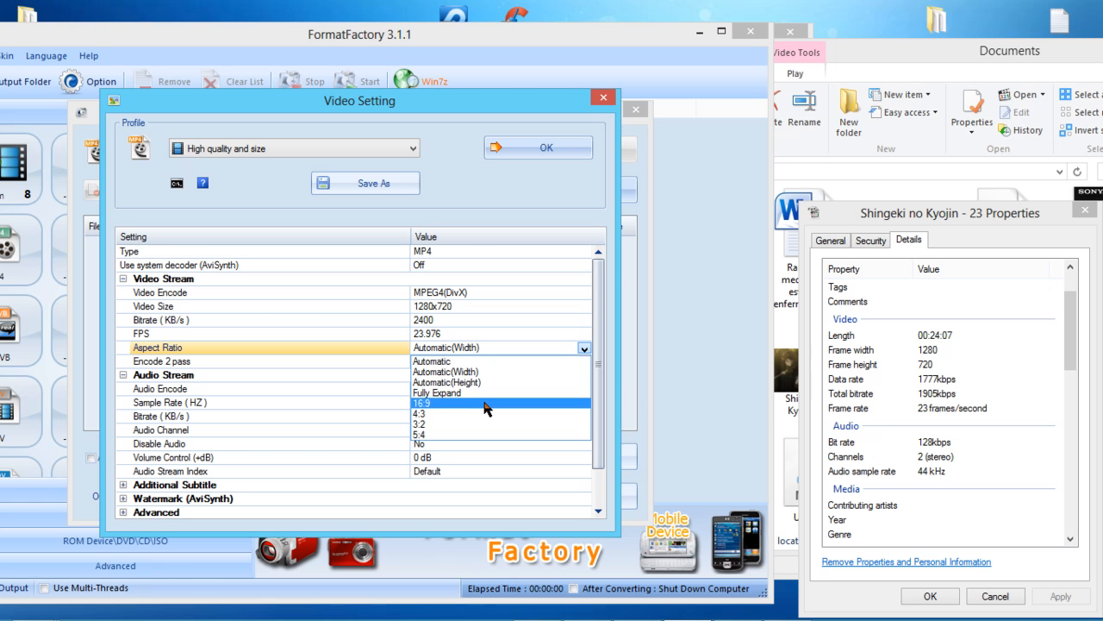
{"action": "mouse_move", "coordinate": [487, 393]}
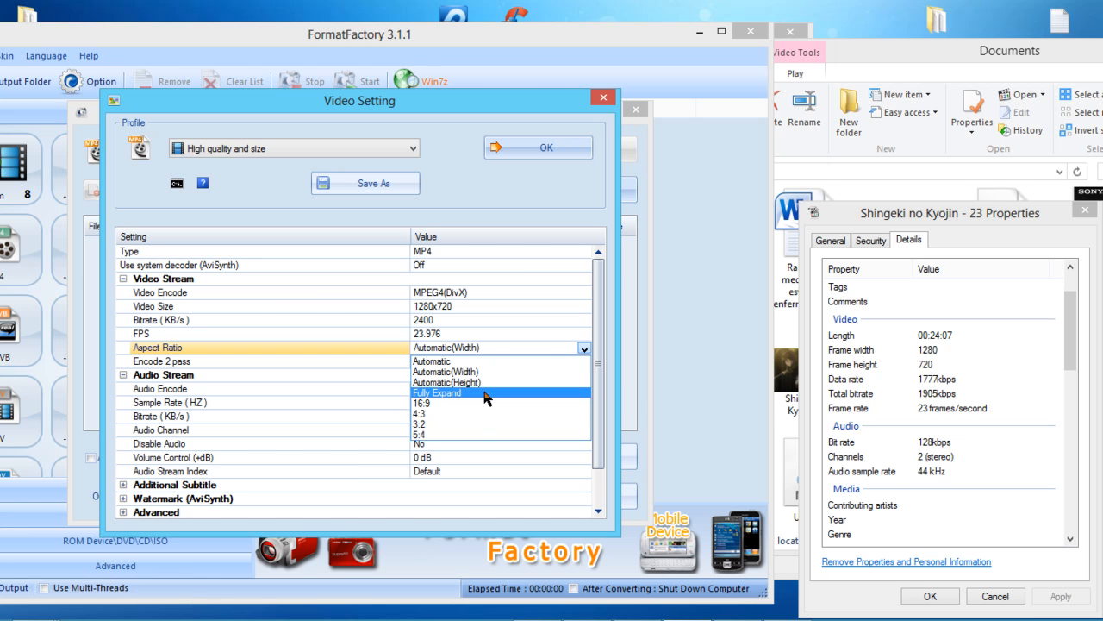
{"action": "mouse_move", "coordinate": [487, 402]}
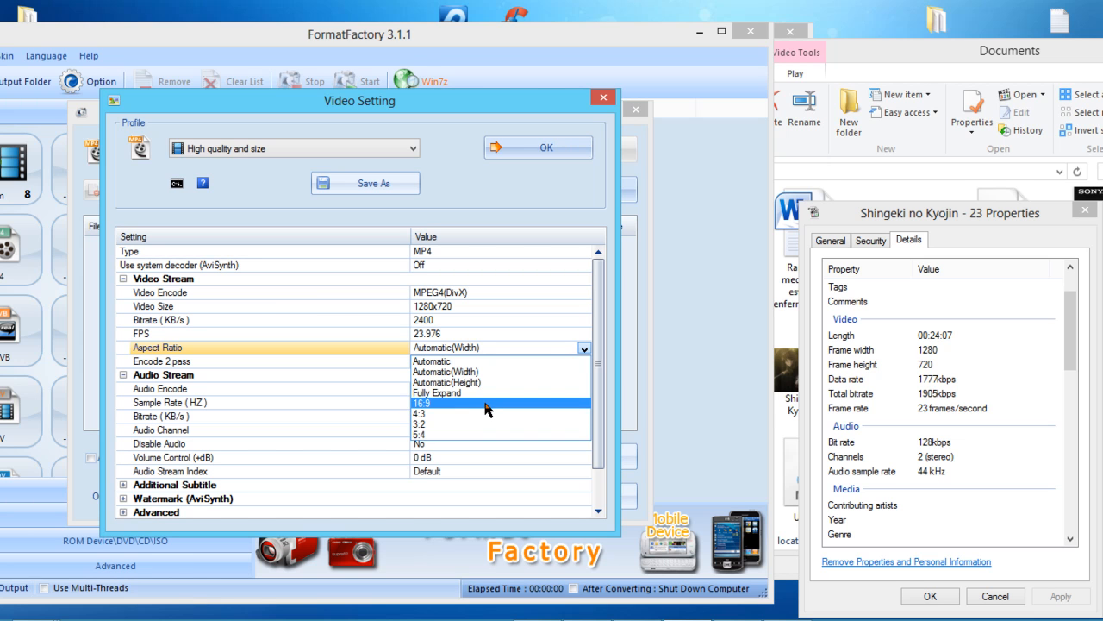
{"action": "left_click", "coordinate": [422, 402]}
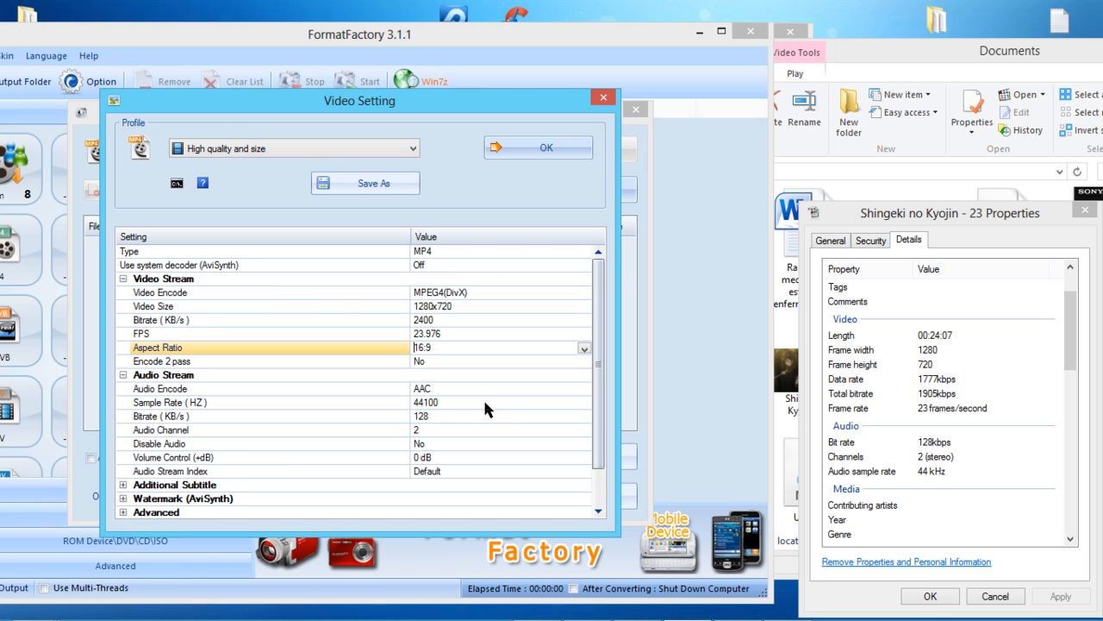
{"action": "mouse_move", "coordinate": [561, 389]}
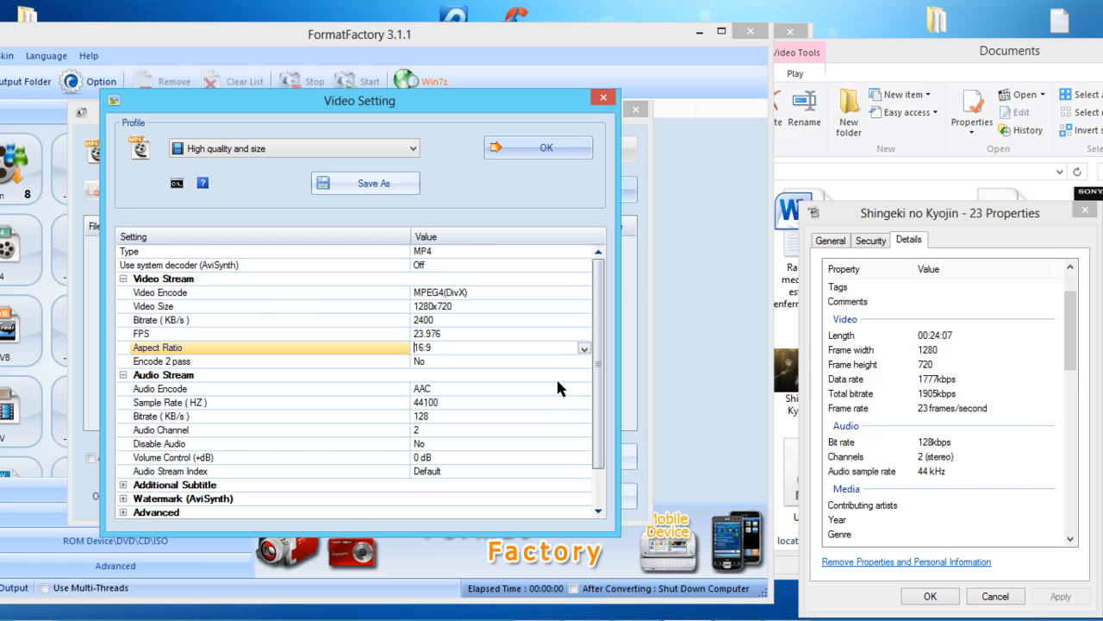
{"action": "left_click", "coordinate": [584, 417]}
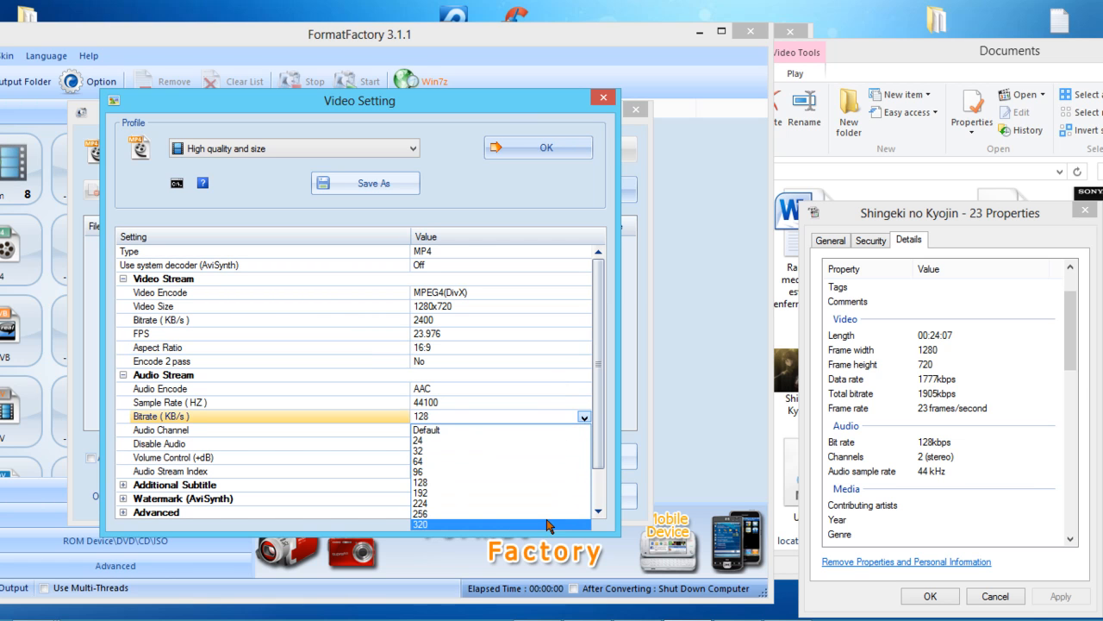
{"action": "left_click", "coordinate": [422, 524]}
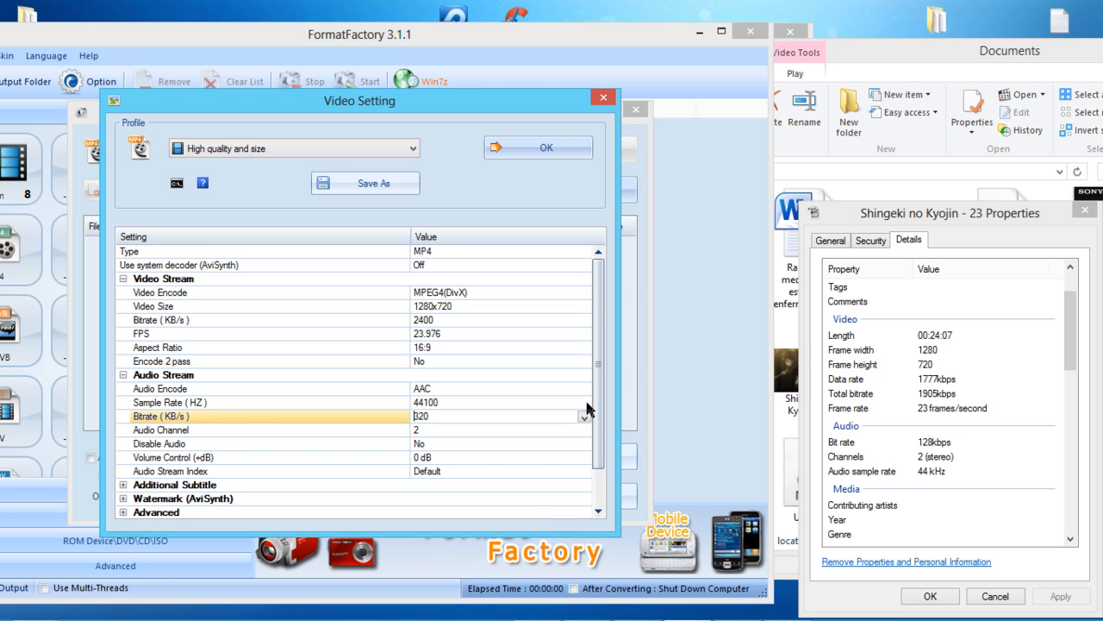
{"action": "left_click", "coordinate": [585, 402]}
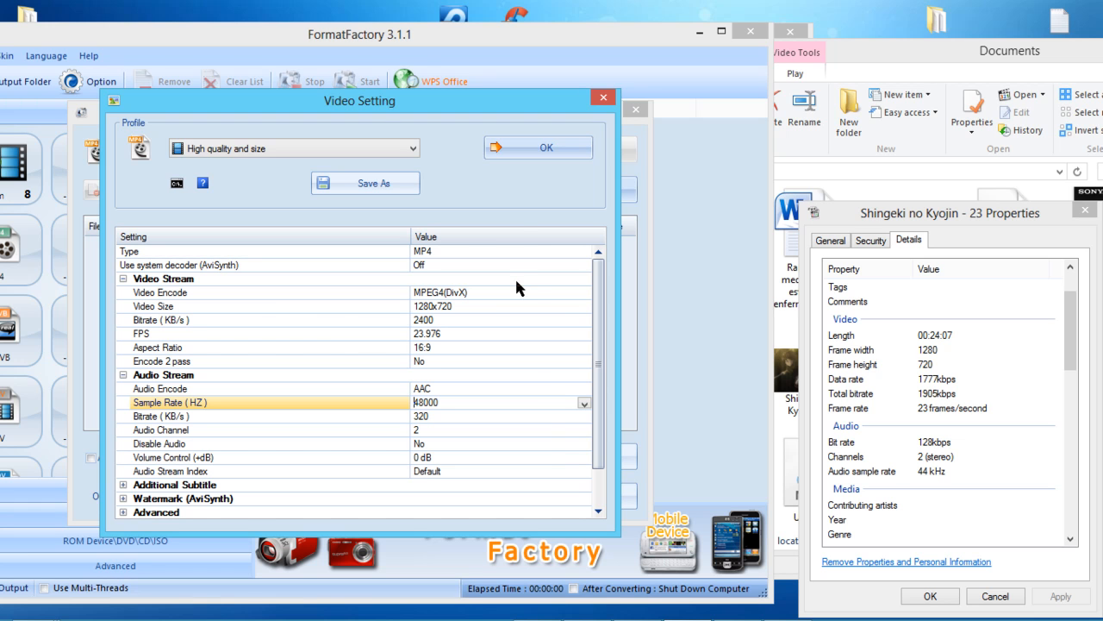
{"action": "left_click", "coordinate": [539, 148]}
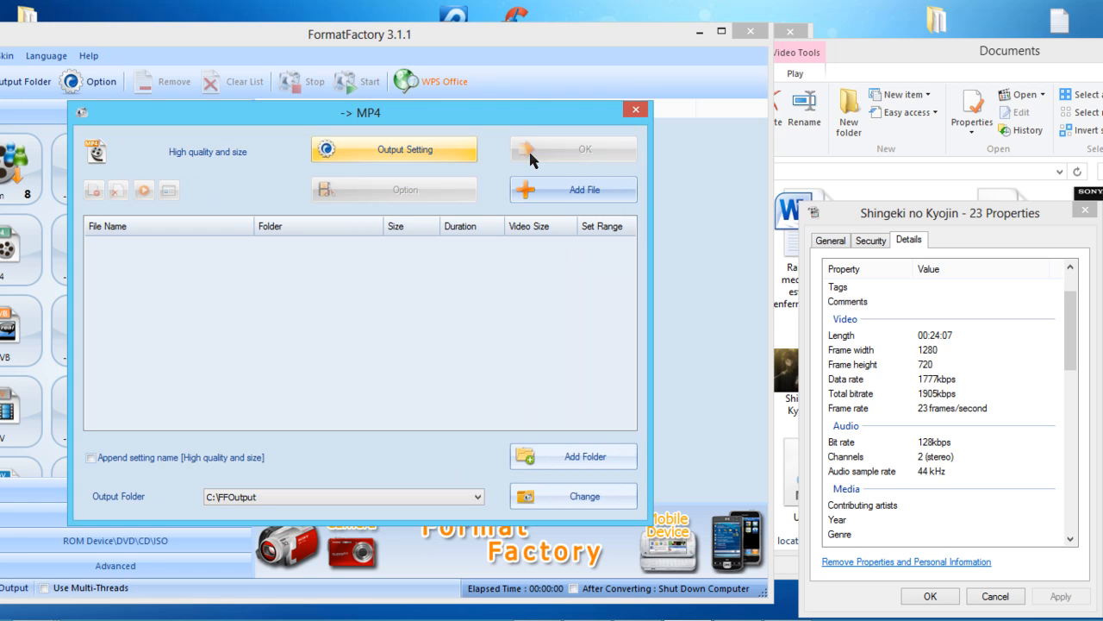
{"action": "mouse_move", "coordinate": [558, 194]}
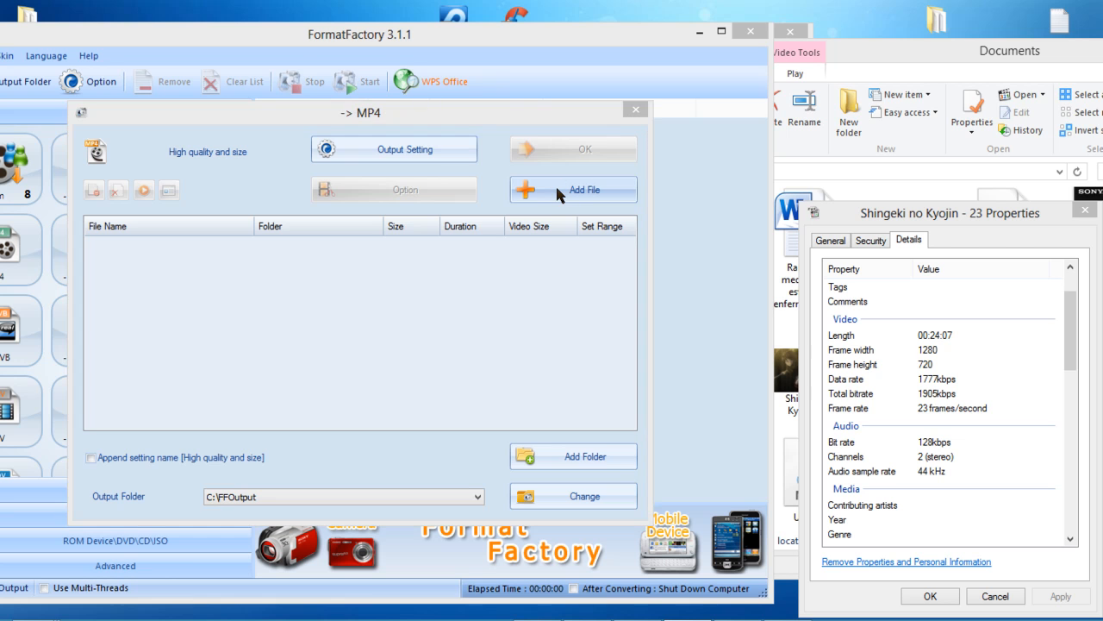
- Add Shingeki no Kyojin - 23 from Documents as an MP4 task saving to C:\FFOutput
{"action": "left_click", "coordinate": [571, 190]}
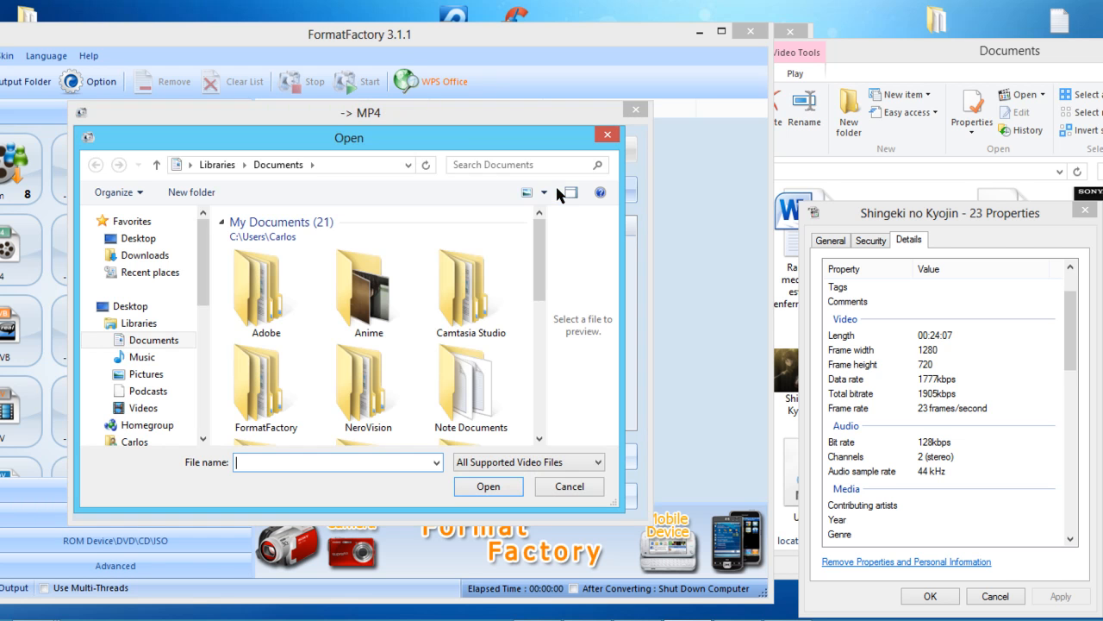
{"action": "scroll", "scroll_direction": "down", "scroll_amount": 3}
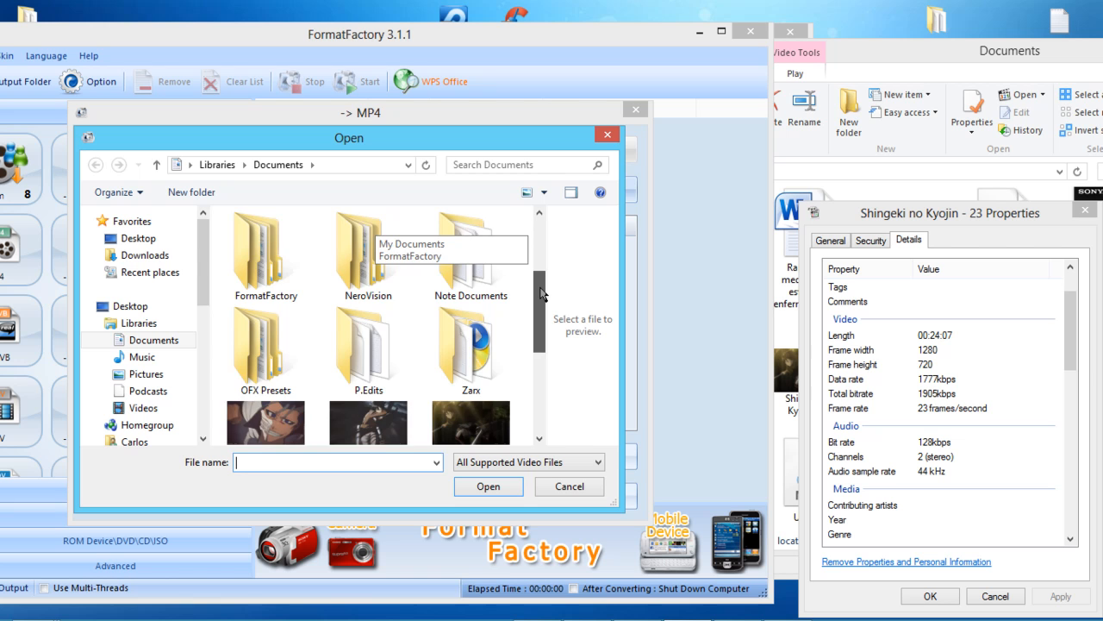
{"action": "scroll", "scroll_direction": "down", "scroll_amount": 3}
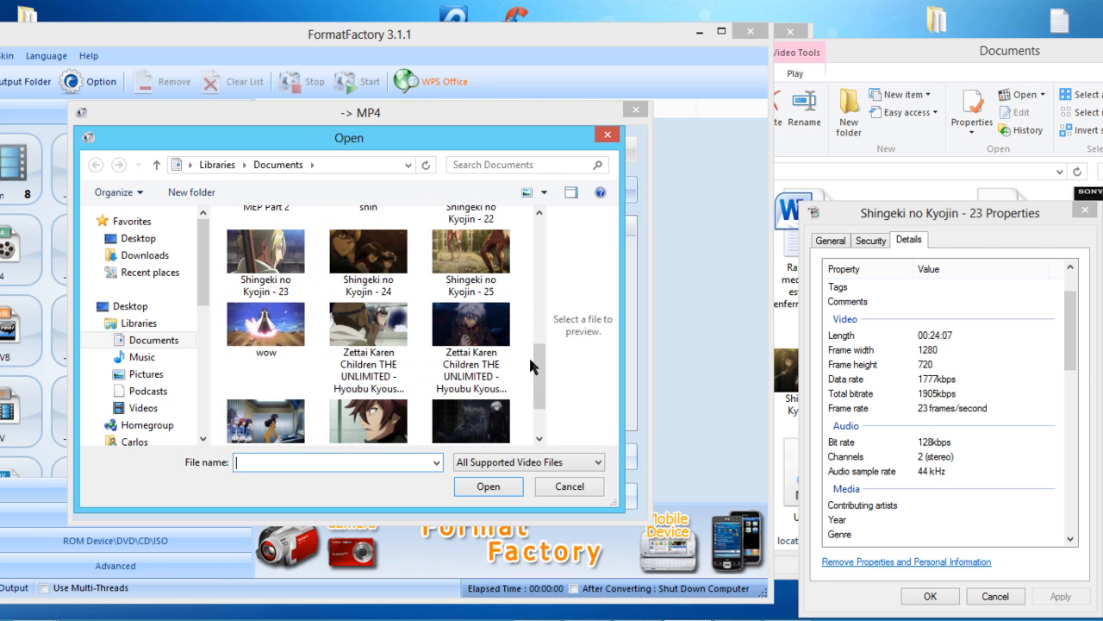
{"action": "left_click", "coordinate": [266, 250]}
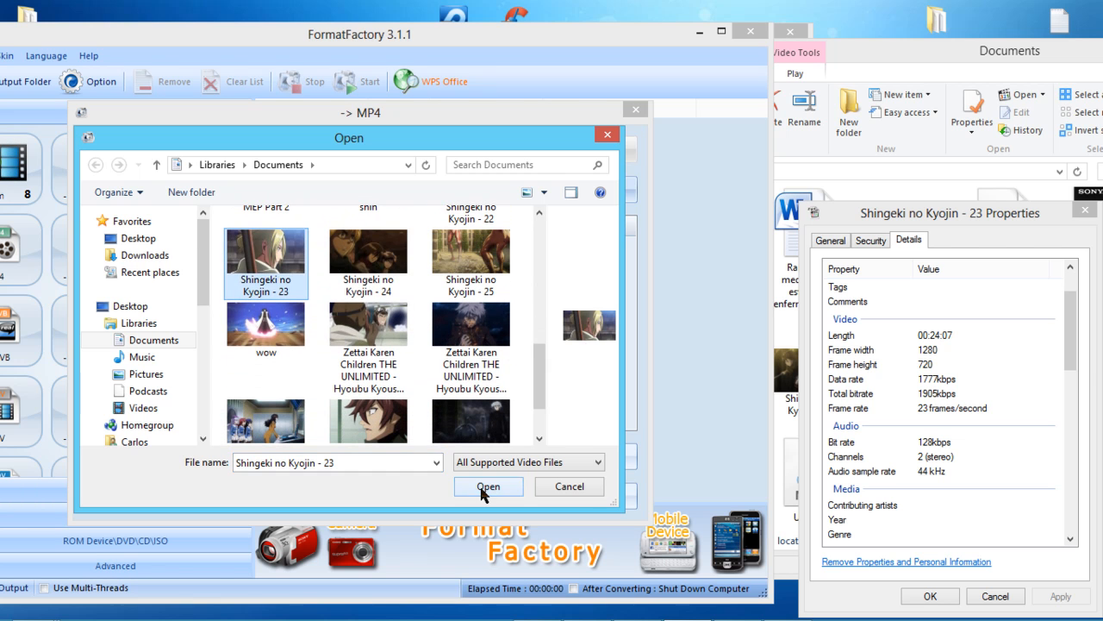
{"action": "left_click", "coordinate": [487, 486]}
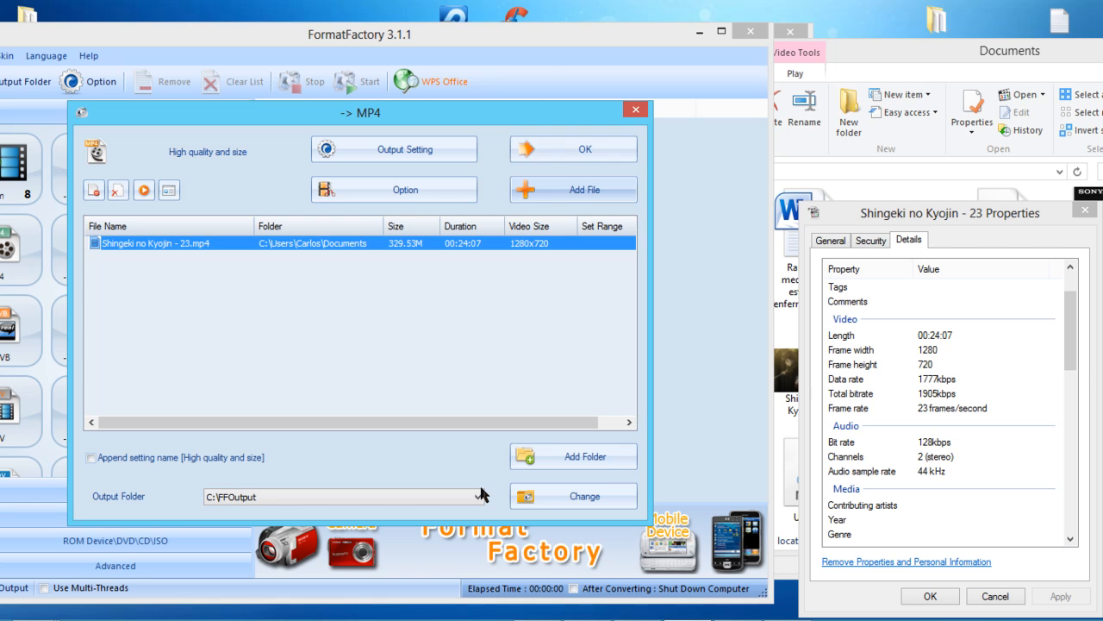
{"action": "left_click", "coordinate": [573, 148]}
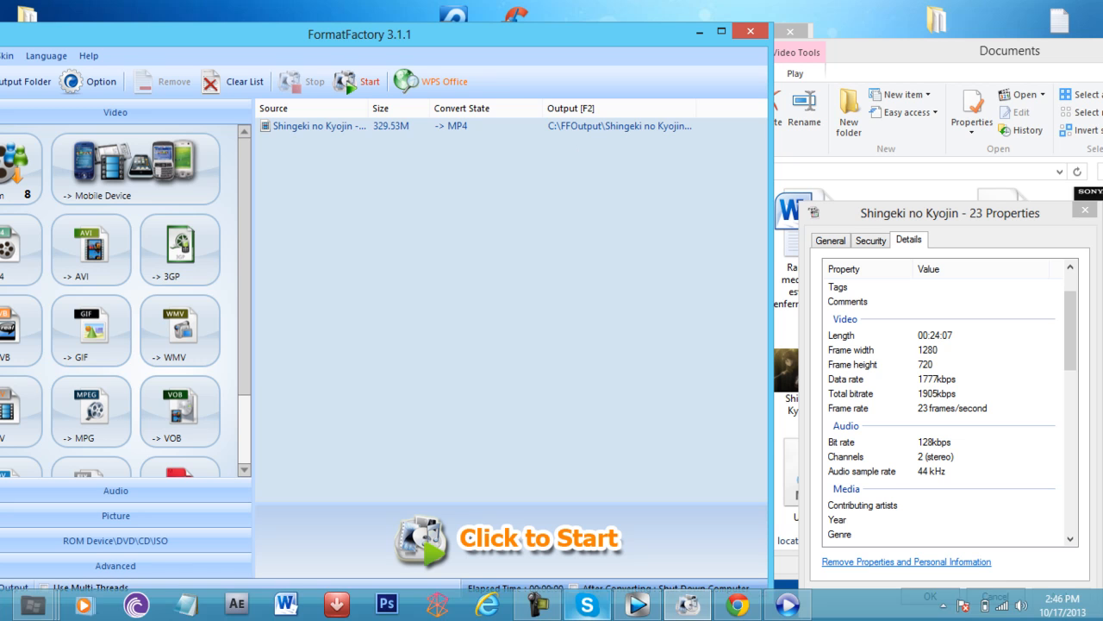
- In Vegas Explorer, go from C:\FFOutput into the Shingeki no kyojin folder to add episode 23.mp4
{"action": "left_click", "coordinate": [637, 603]}
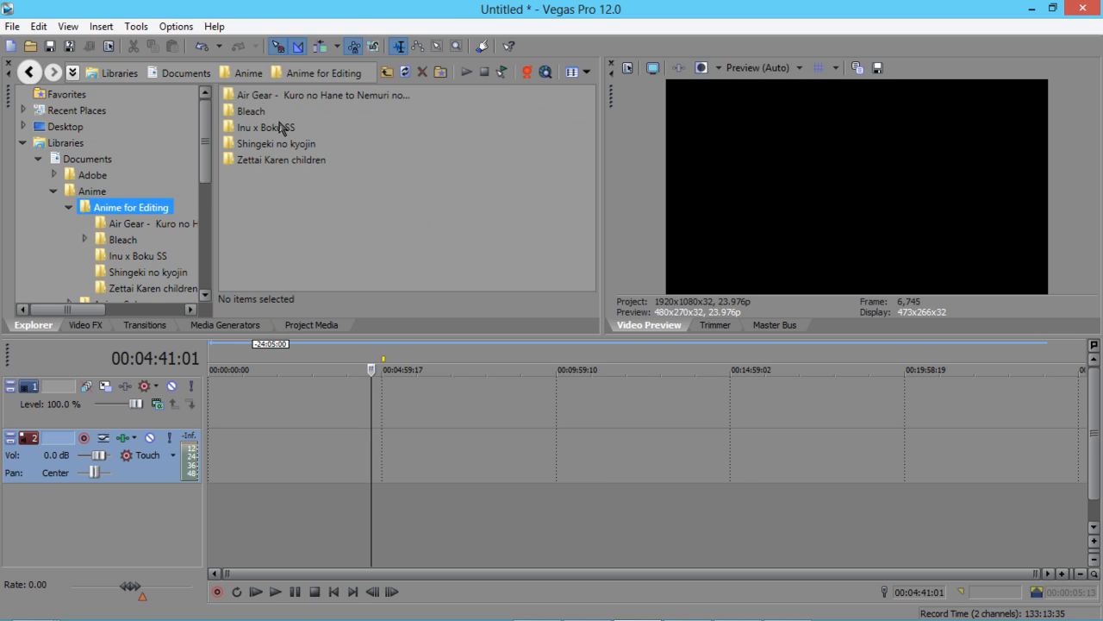
{"action": "scroll", "scroll_direction": "down", "scroll_amount": 3}
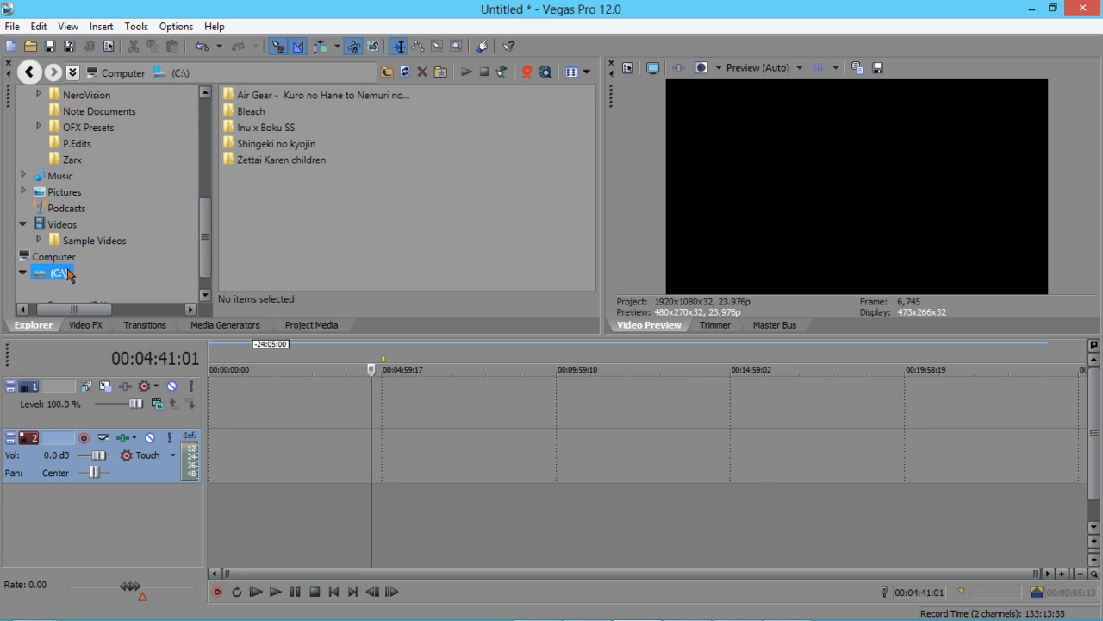
{"action": "left_click", "coordinate": [58, 272]}
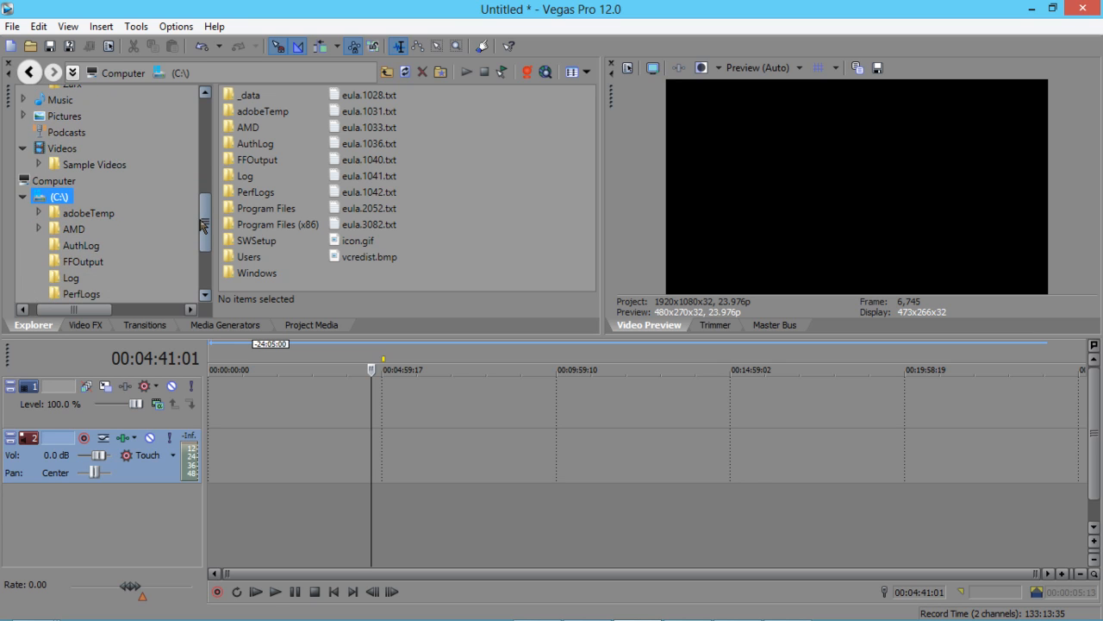
{"action": "mouse_move", "coordinate": [125, 201]}
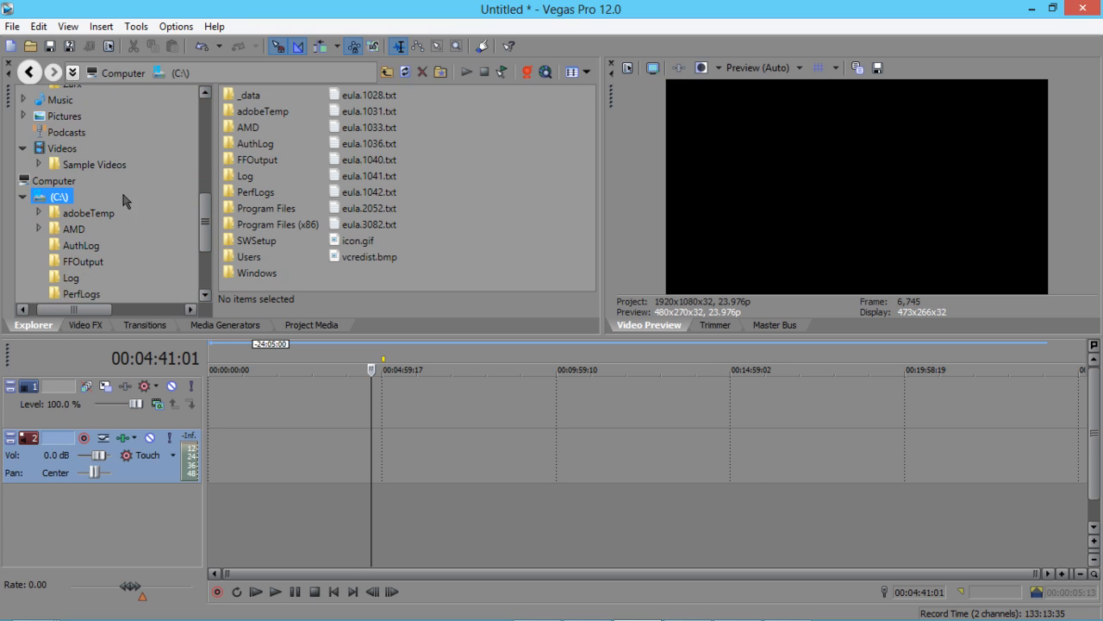
{"action": "left_click", "coordinate": [256, 159]}
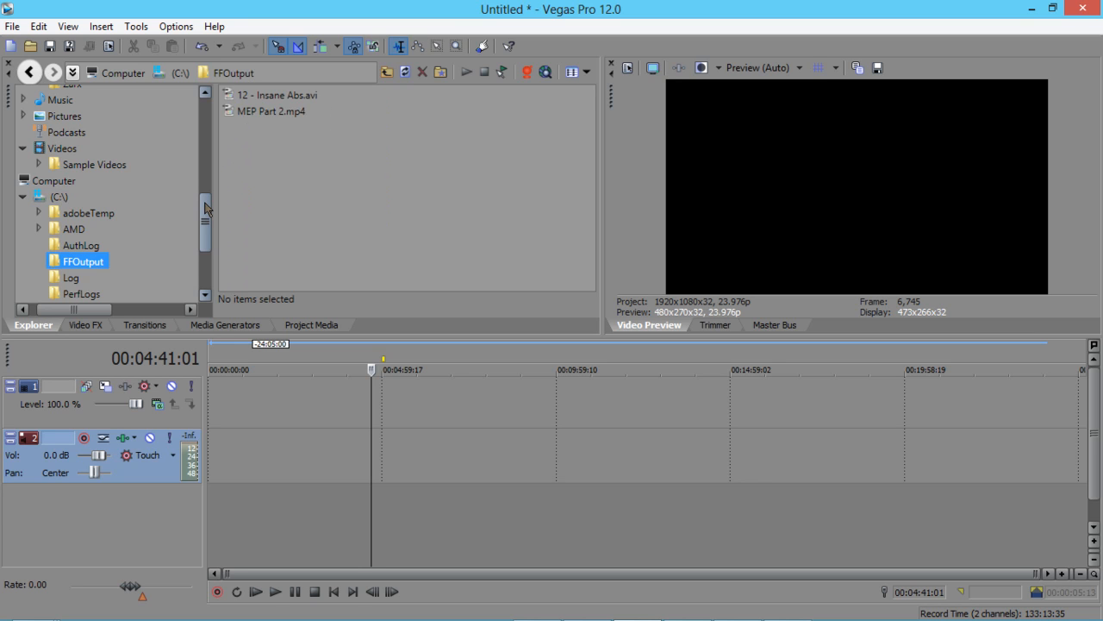
{"action": "scroll", "scroll_direction": "up", "scroll_amount": 3}
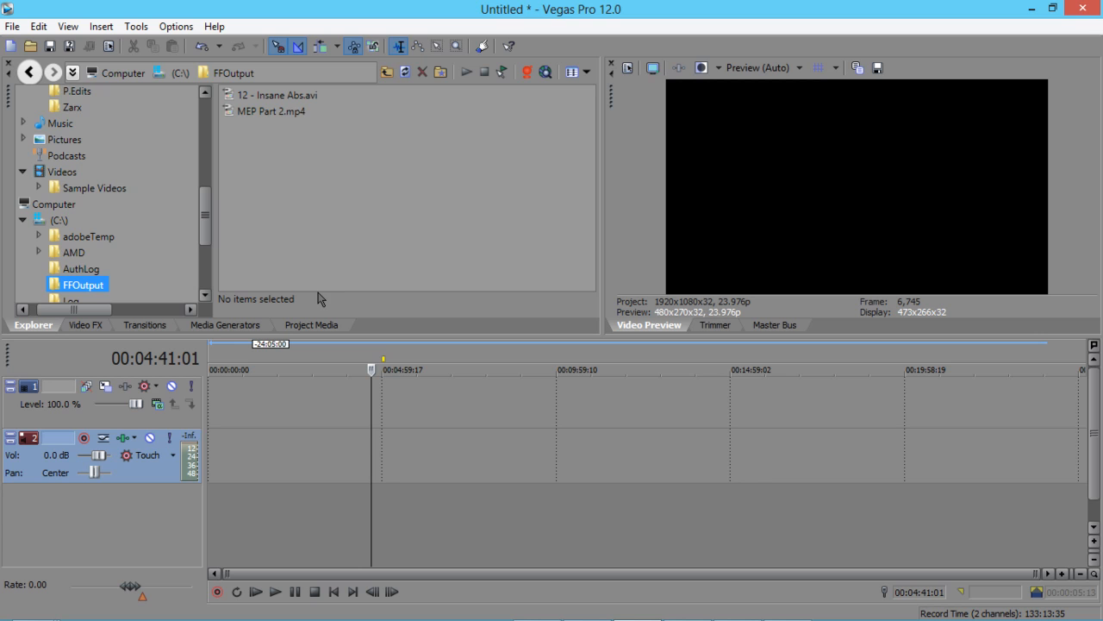
{"action": "scroll", "scroll_direction": "up", "scroll_amount": 3}
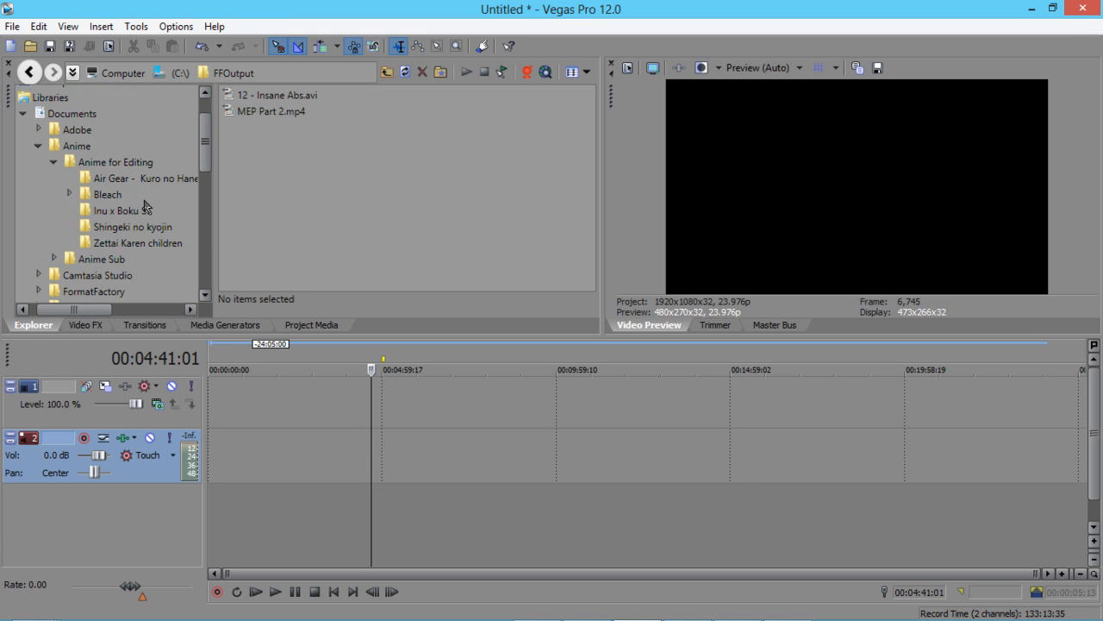
{"action": "left_click", "coordinate": [131, 225]}
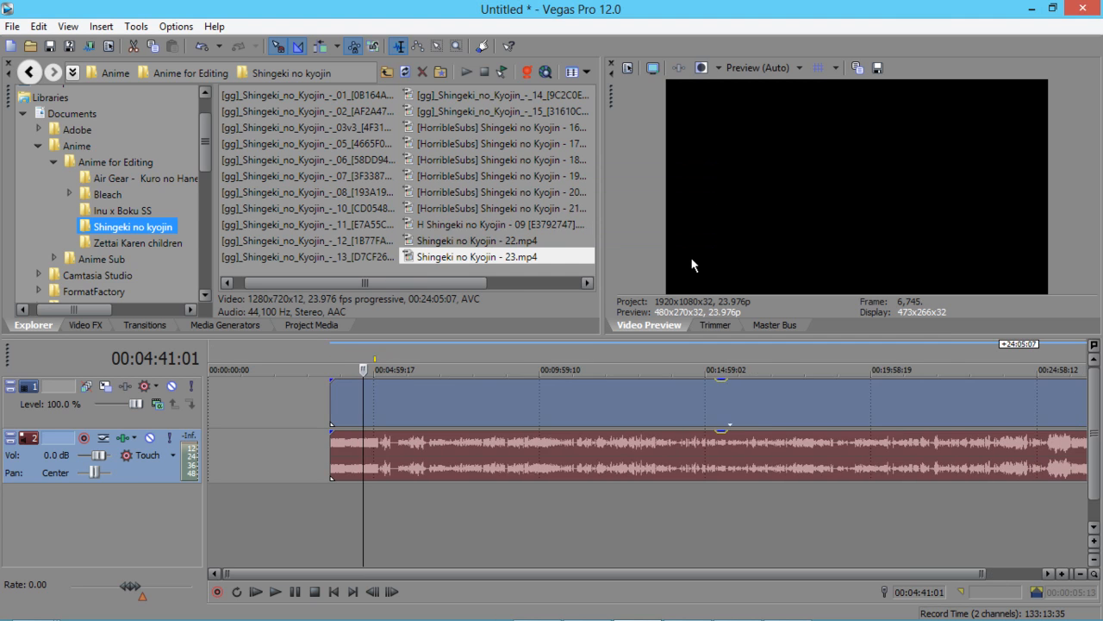
- Play the episode 23 clip from the start in Vegas Pro's Video Preview
{"action": "left_click", "coordinate": [610, 369]}
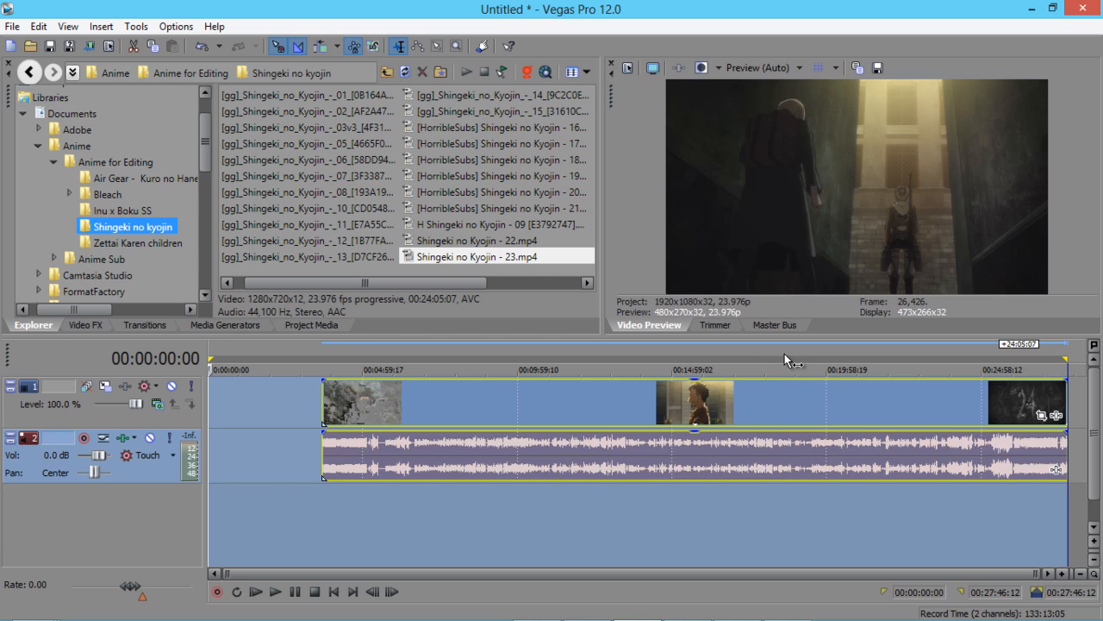
- Return to Format Factory's MP4 Output Setting for the conversion
{"action": "left_click", "coordinate": [791, 369]}
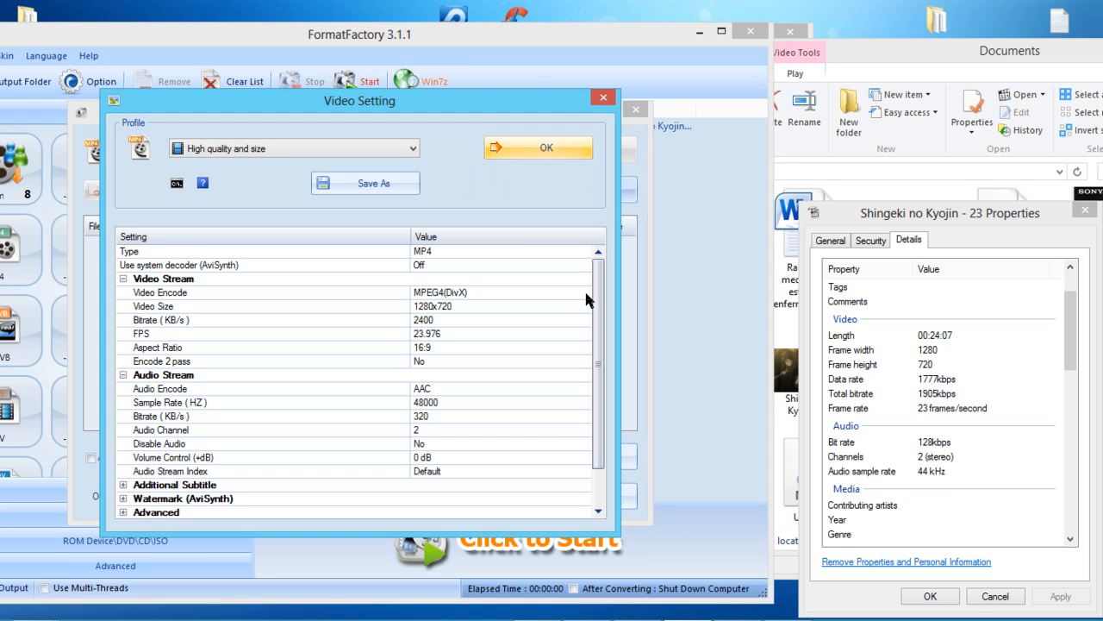
- Change the MP4 Video Encode option to AVC(H264), keeping 1280x720, 2400 bitrate, 23.976 FPS
{"action": "left_click", "coordinate": [586, 292]}
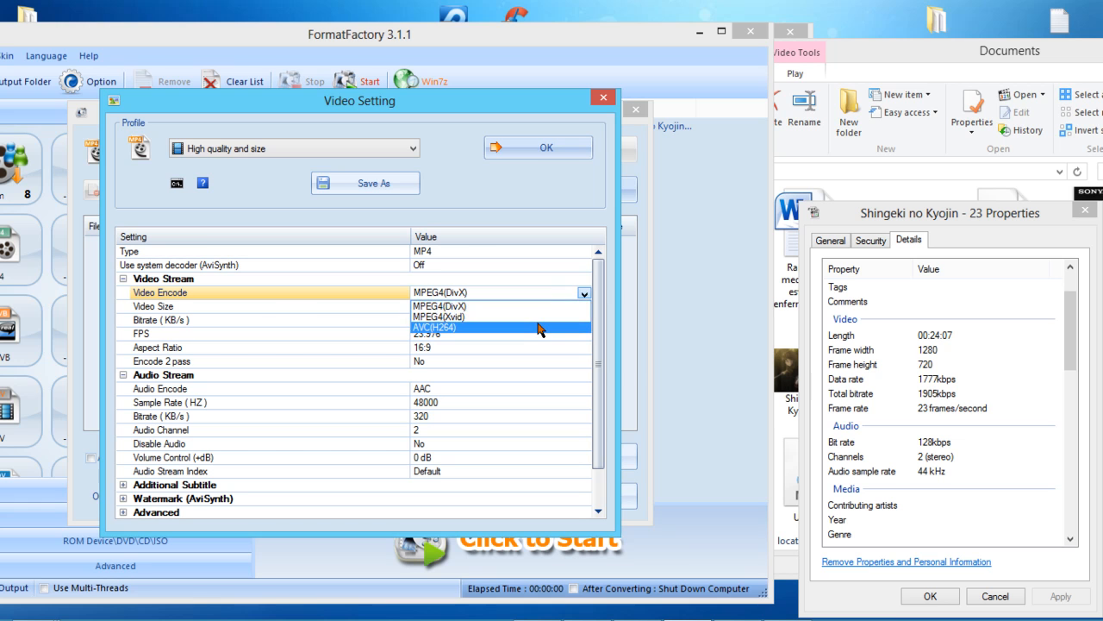
{"action": "left_click", "coordinate": [434, 328]}
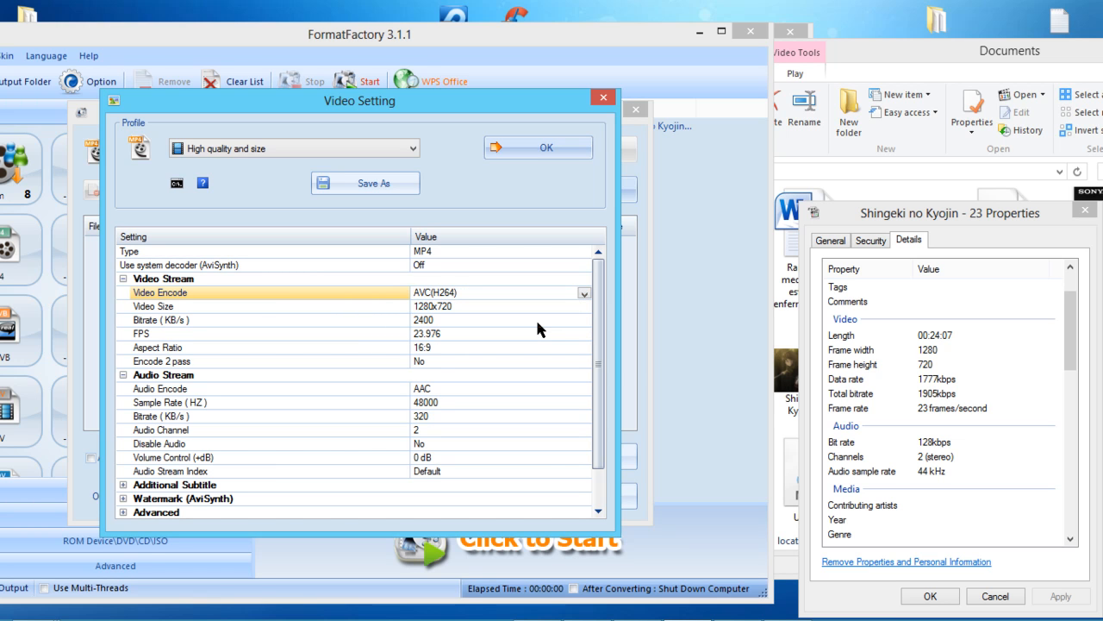
{"action": "mouse_move", "coordinate": [526, 595]}
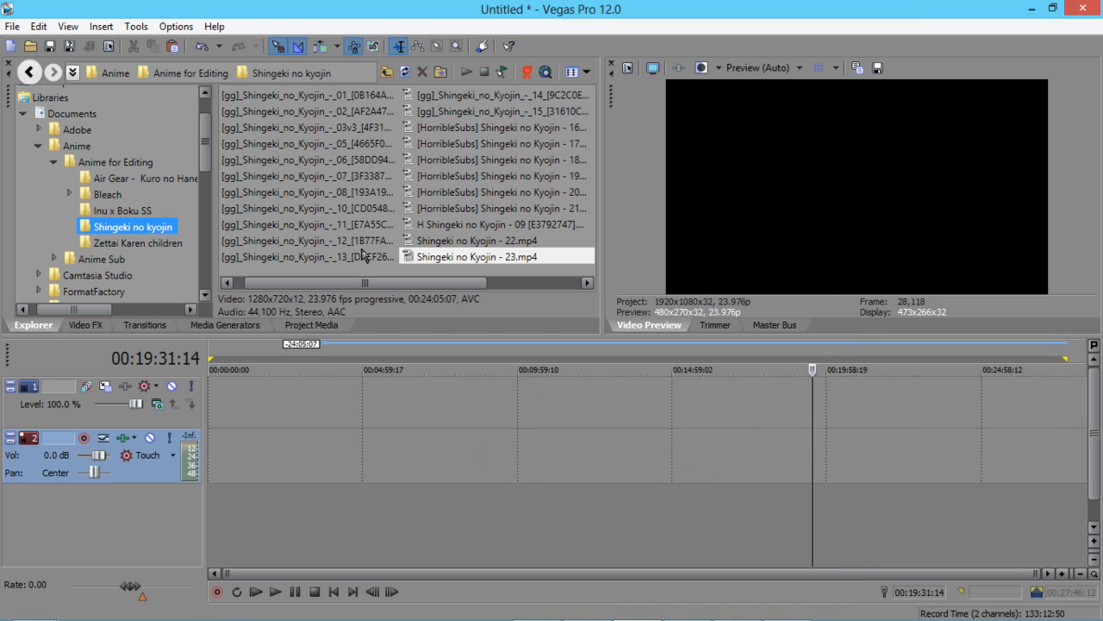
- Add Inu x Boku SS episode 01 to the timeline from its Explorer folder
{"action": "left_click", "coordinate": [121, 209]}
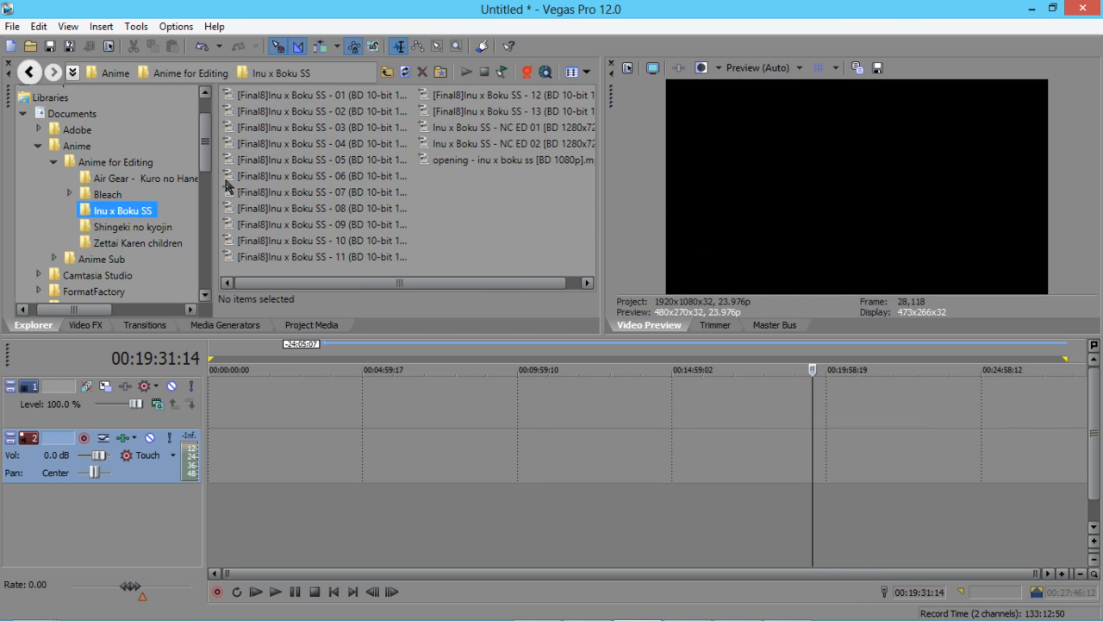
{"action": "left_click", "coordinate": [321, 95]}
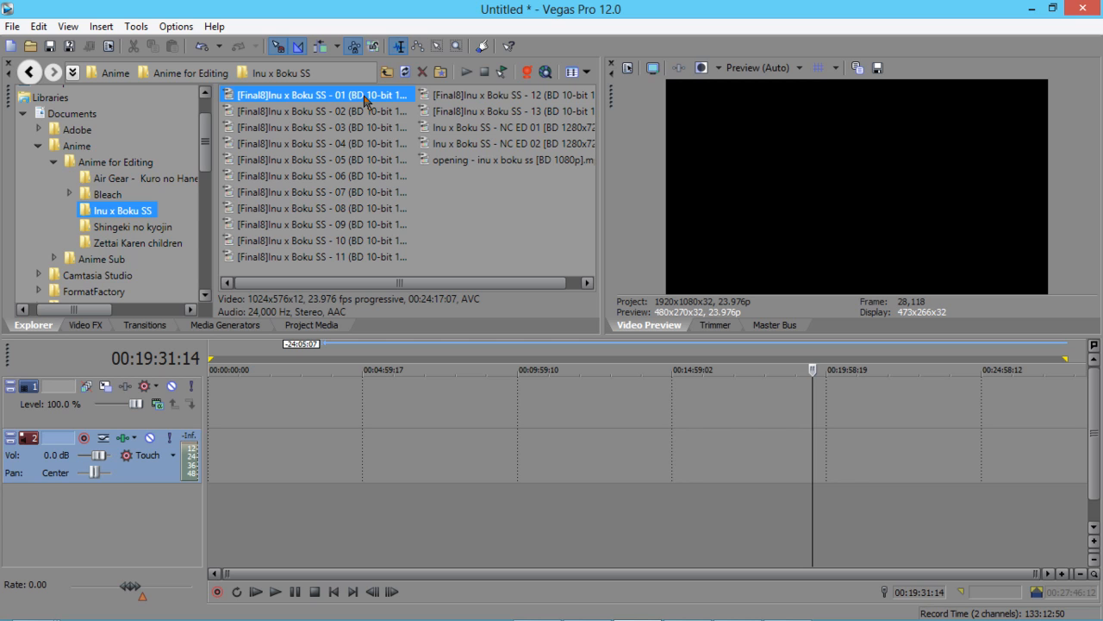
{"action": "double_click", "coordinate": [319, 94]}
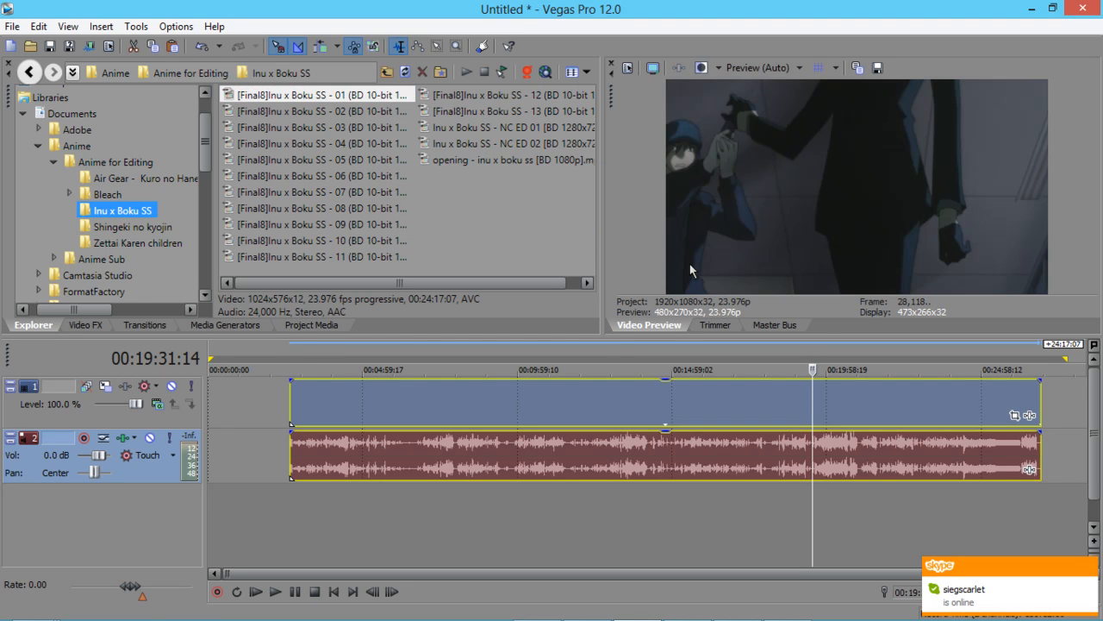
- Mark a loop region on the ruler from 00:02:53:11 to 00:04:21:14
{"action": "left_click", "coordinate": [306, 369]}
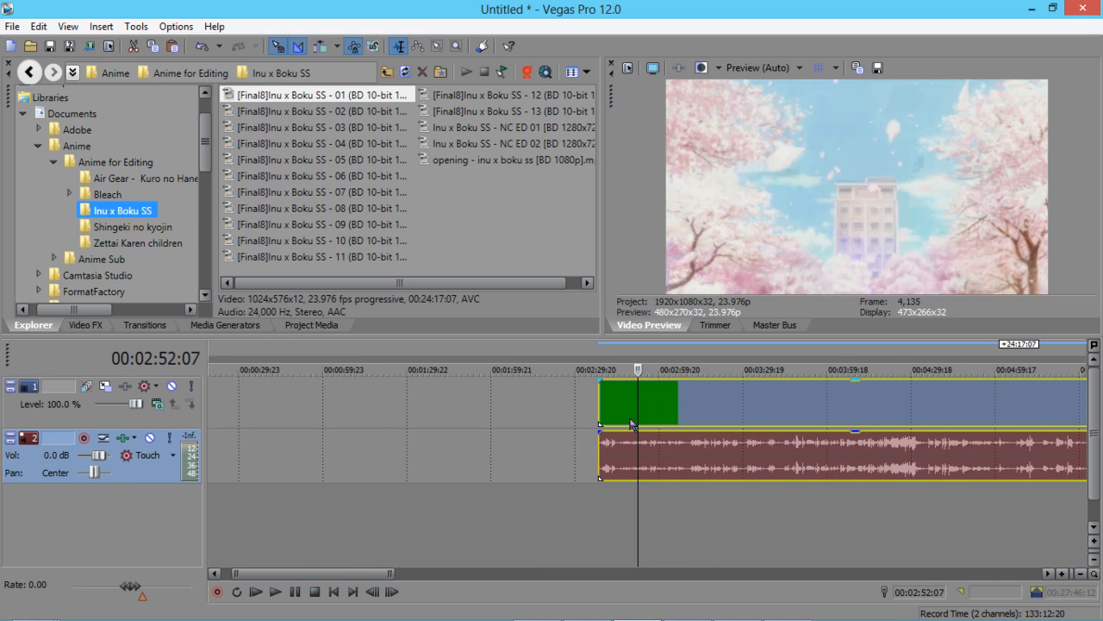
{"action": "left_click", "coordinate": [618, 369]}
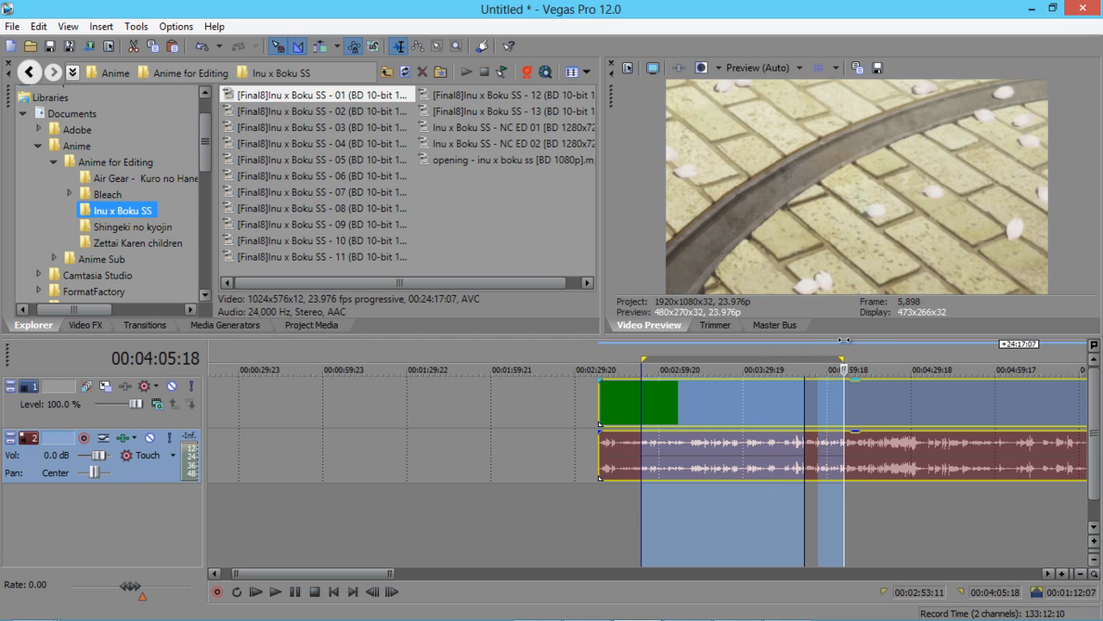
{"action": "left_click", "coordinate": [888, 369]}
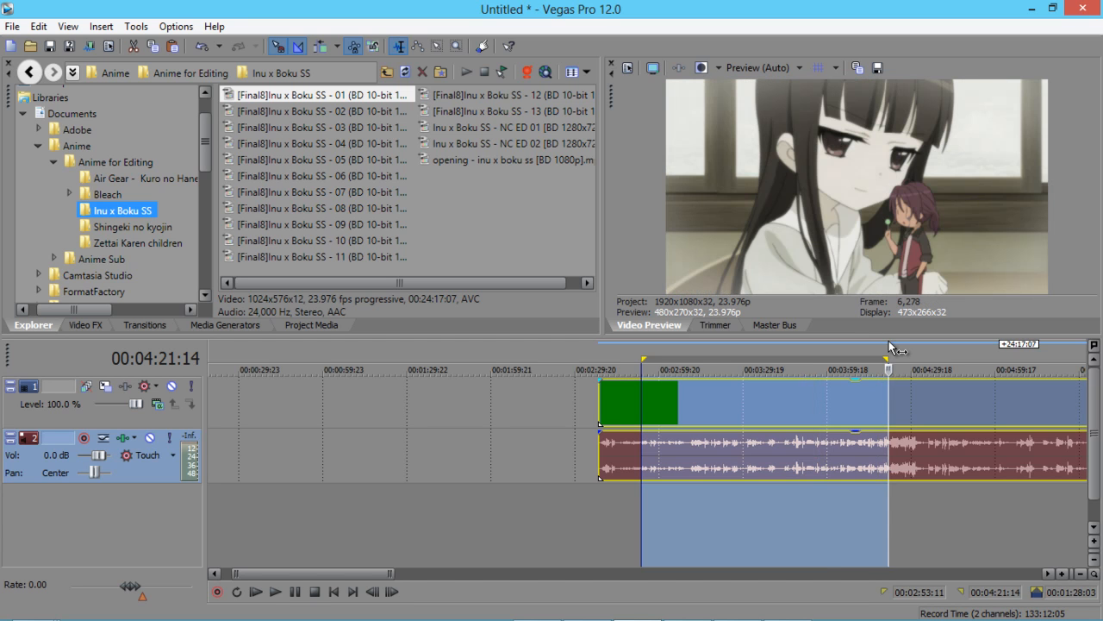
{"action": "mouse_move", "coordinate": [832, 361]}
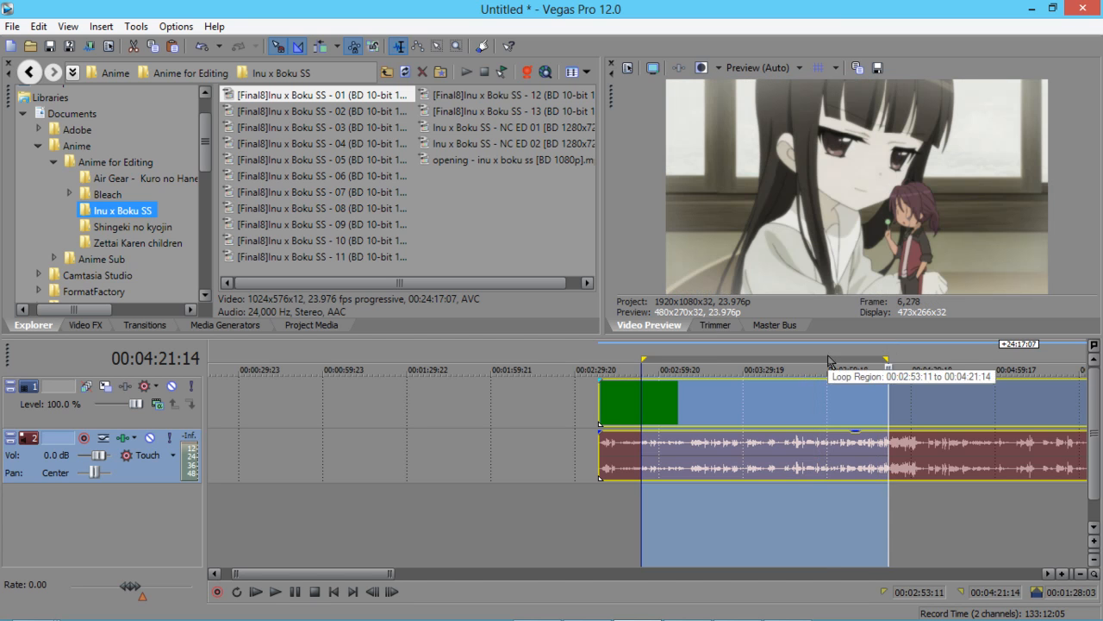